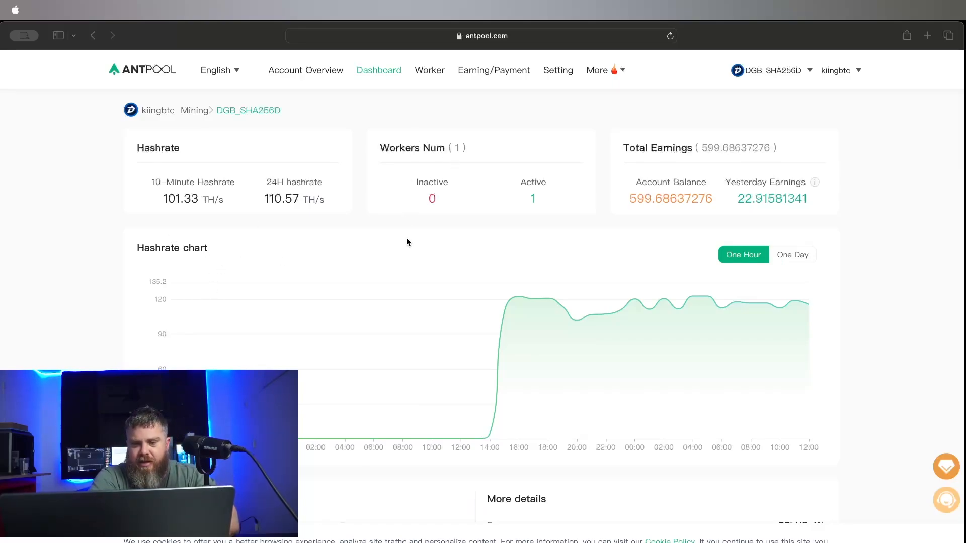
mouse_move(108, 167)
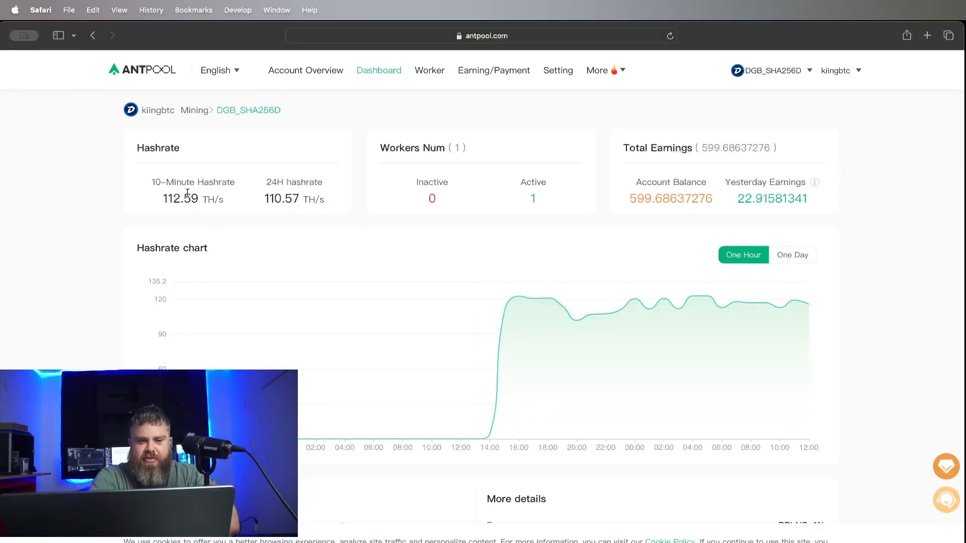
mouse_move(518, 297)
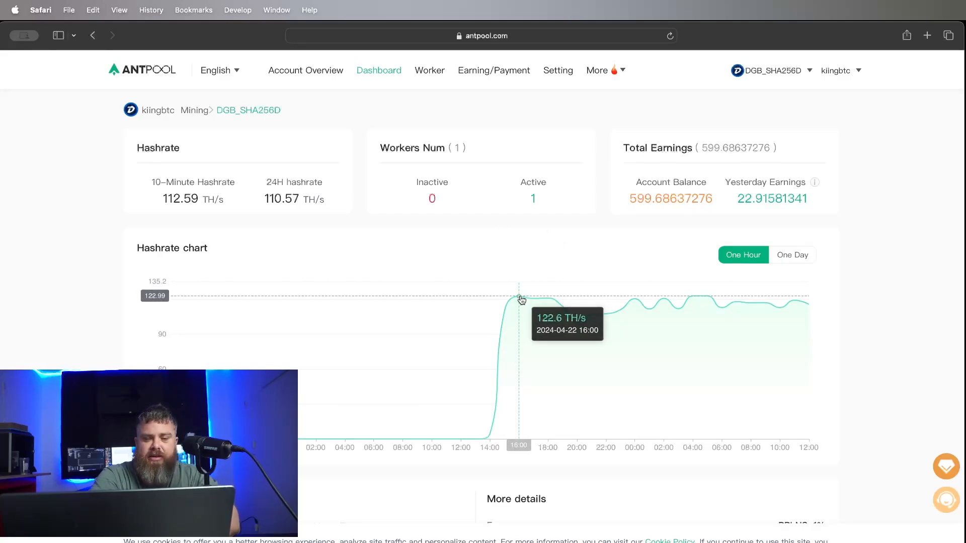
mouse_move(528, 306)
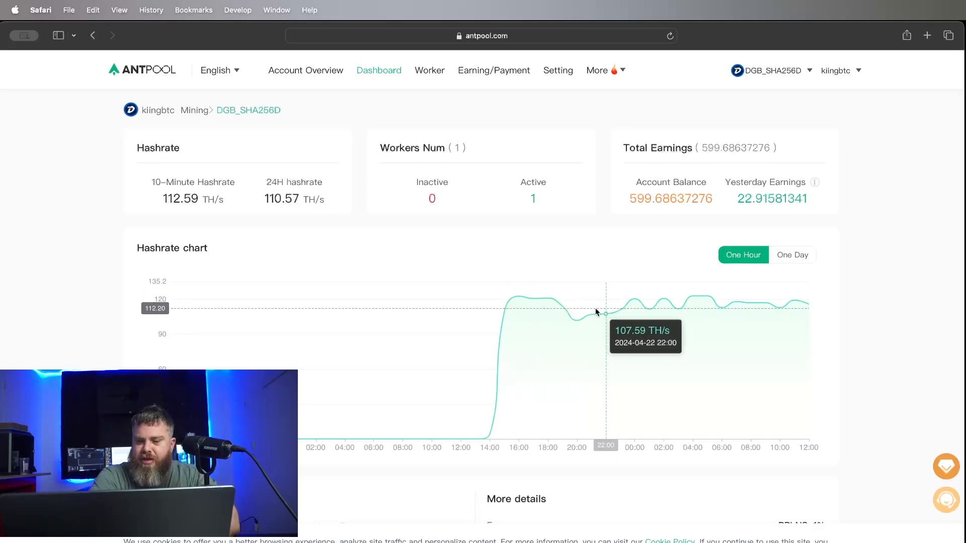
mouse_move(664, 285)
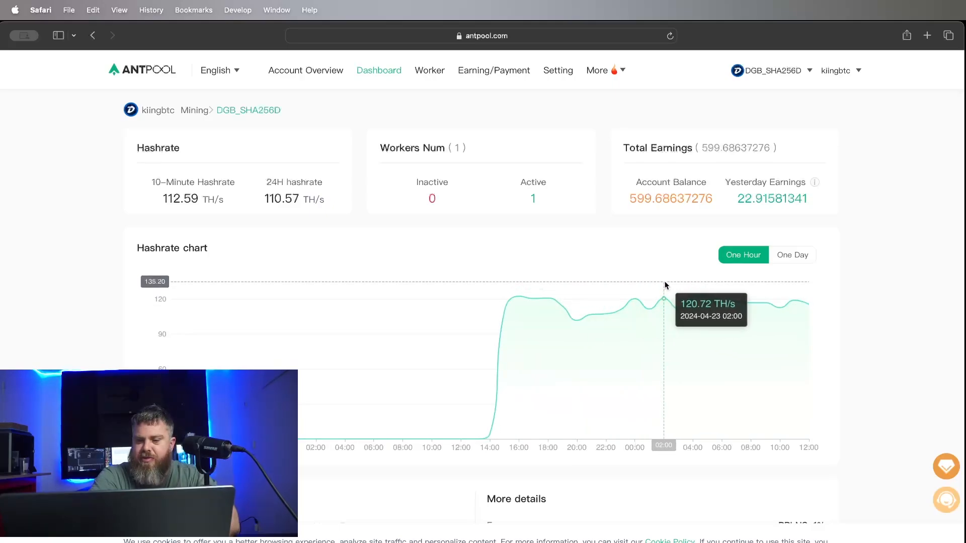
mouse_move(807, 299)
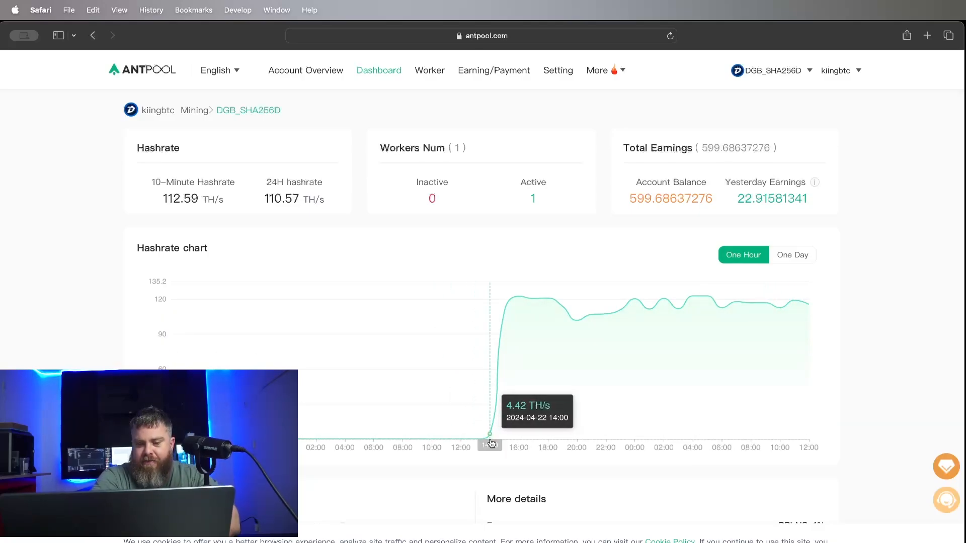
mouse_move(798, 434)
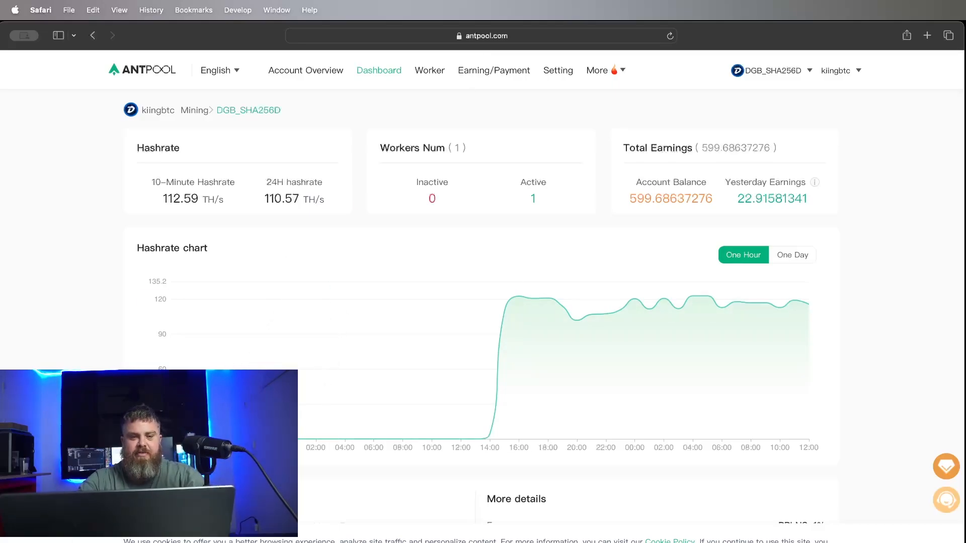
mouse_move(481, 49)
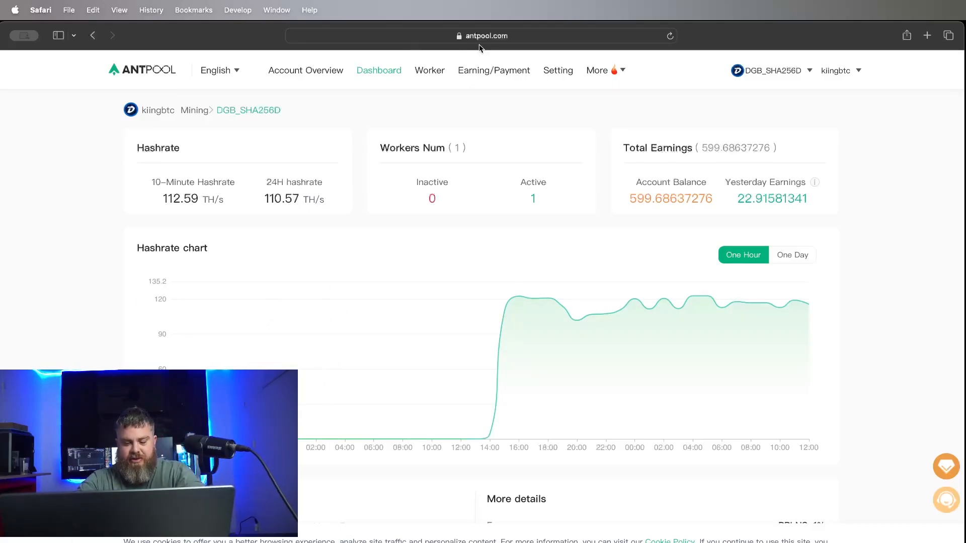
mouse_move(425, 228)
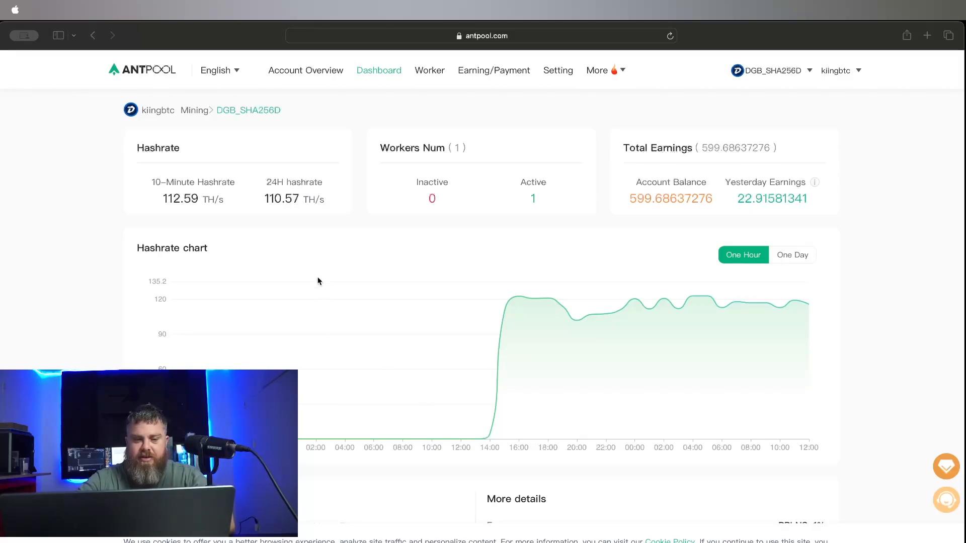
mouse_move(347, 334)
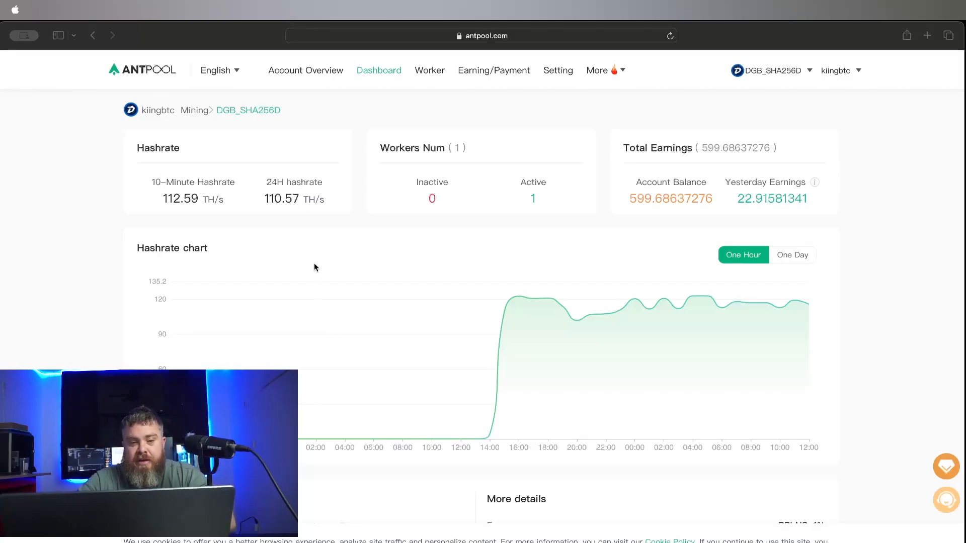
mouse_move(314, 233)
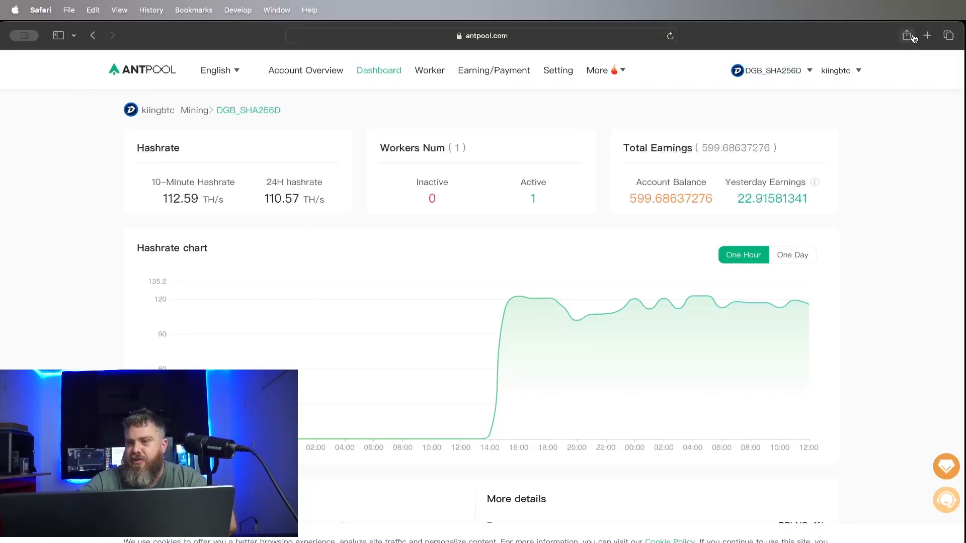
- Bring up whattomine.com's ASIC calculator and set SHA-256 hashrate to 115 TH/s
left_click(926, 35)
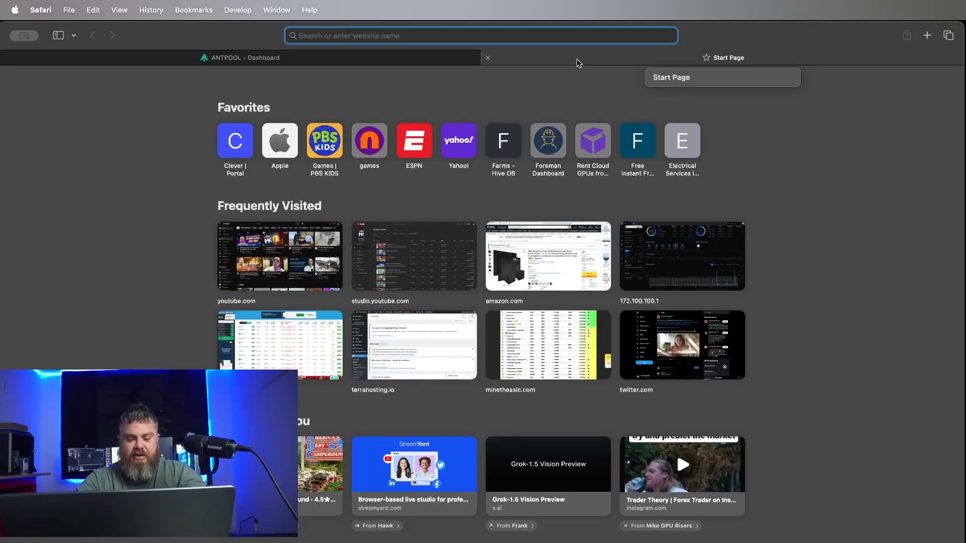
type("whattomine.com")
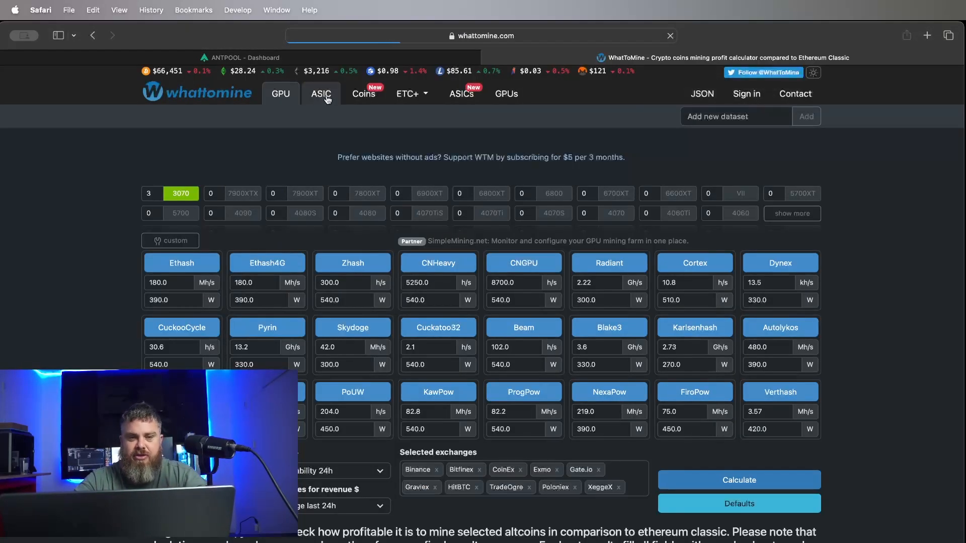
left_click(320, 94)
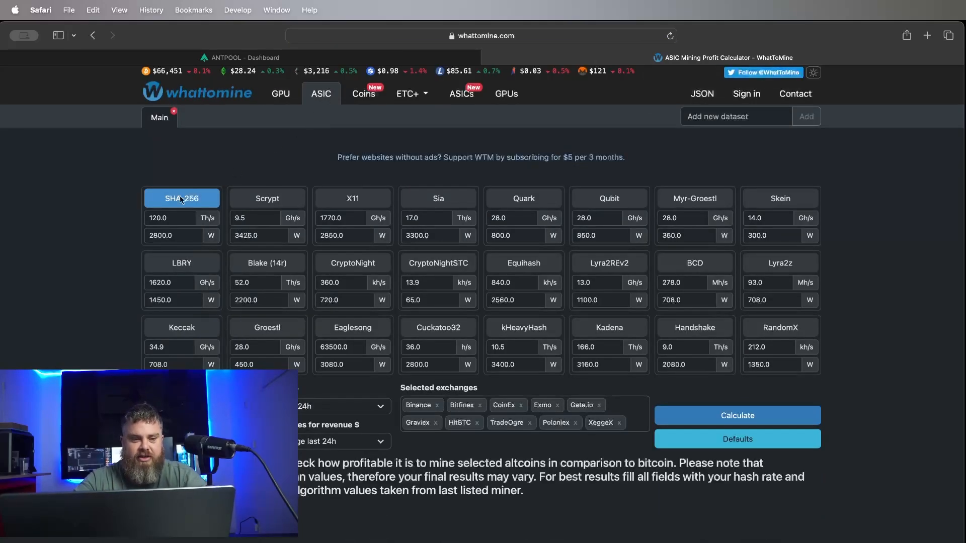
left_click(170, 218)
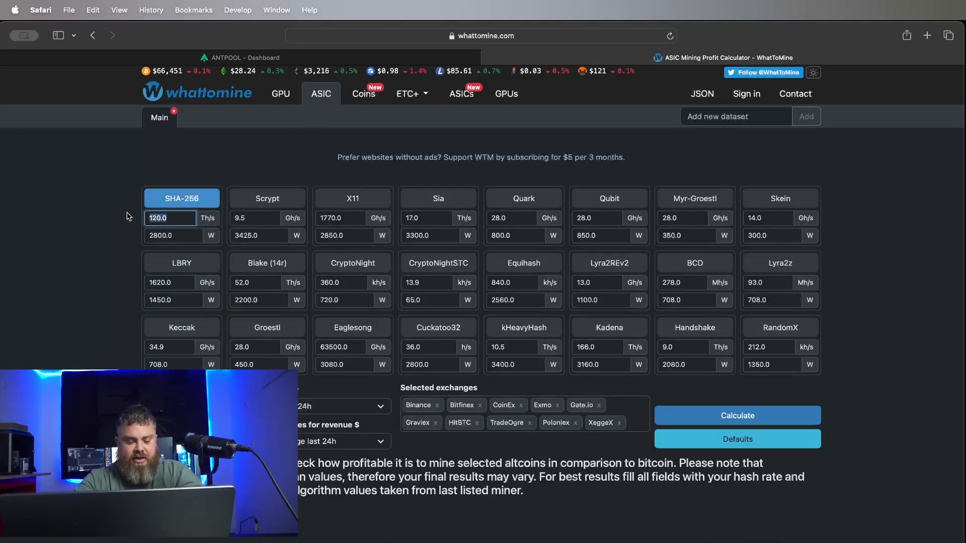
type("115")
left_click(174, 235)
type("2700")
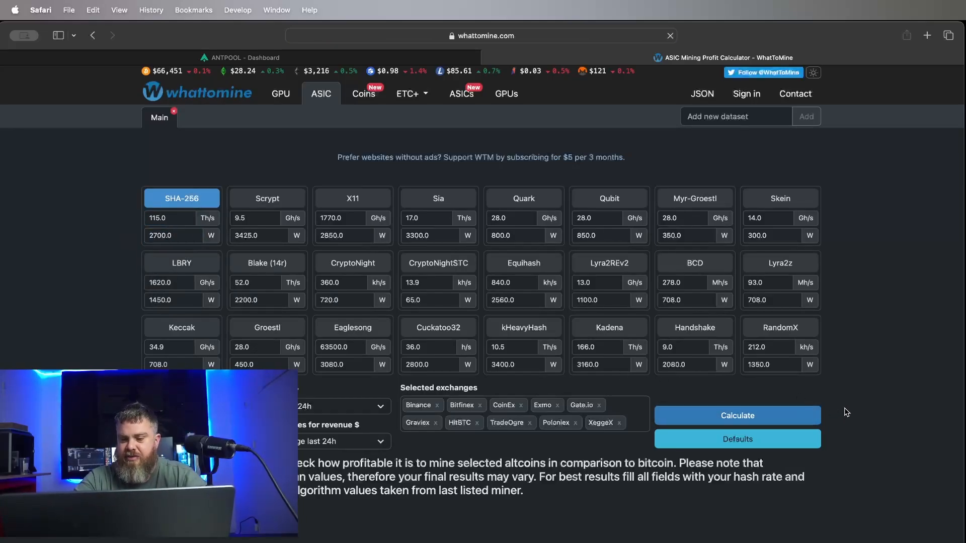
- Review the results table ranking Bitcoin first at $3.31 daily profit, then start a blank tab
scroll("down", 3)
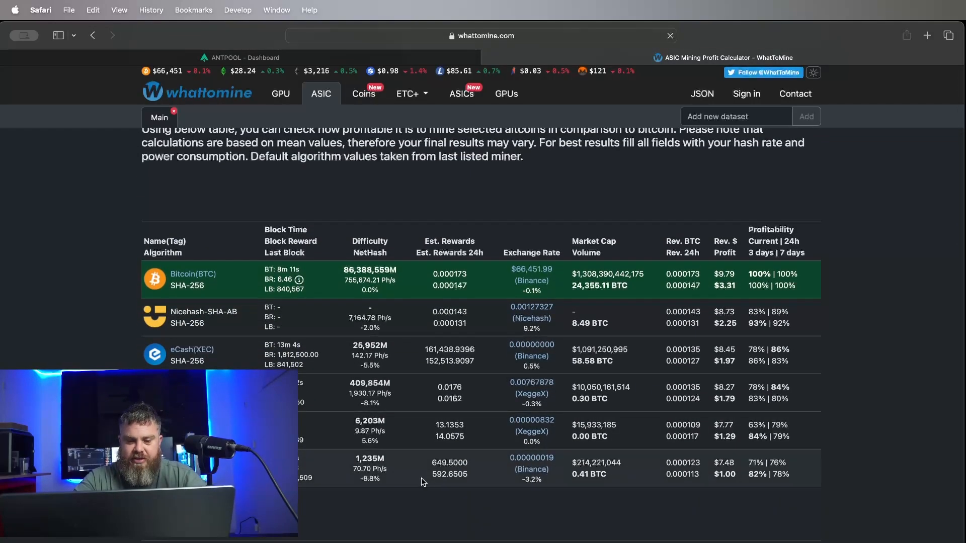
mouse_move(445, 474)
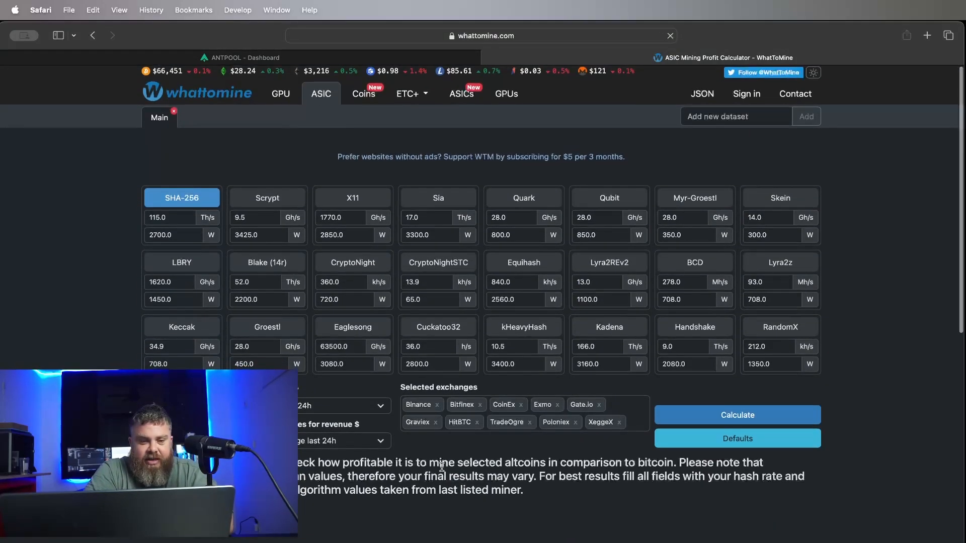
scroll("down", 3)
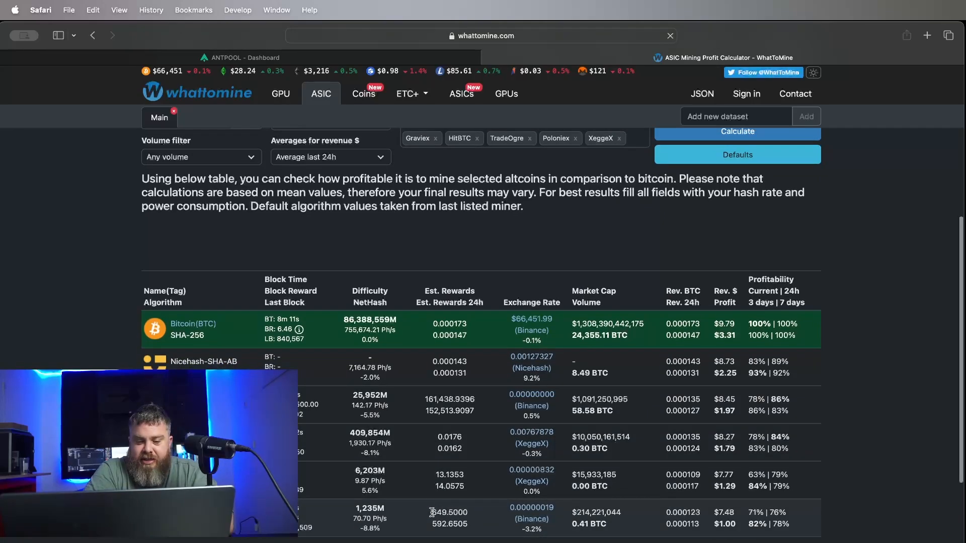
mouse_move(425, 515)
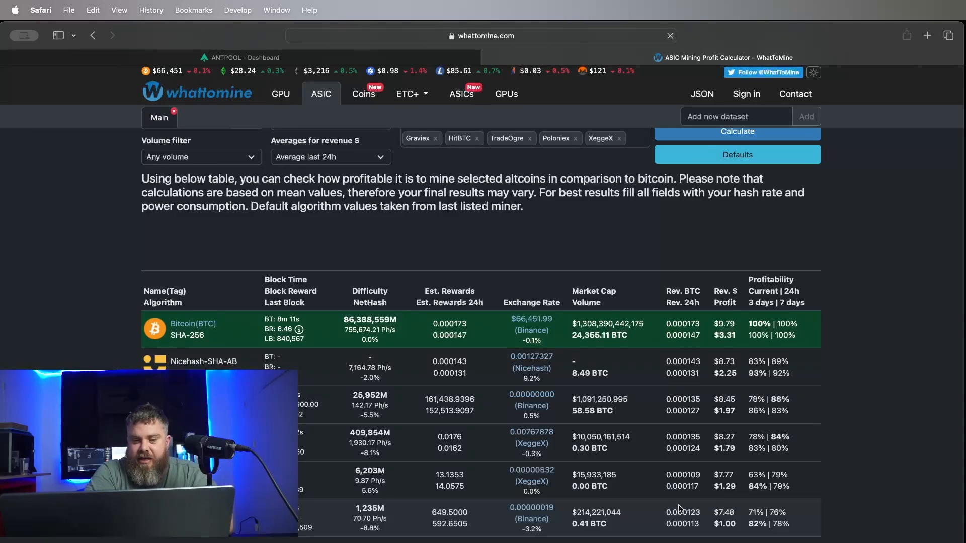
mouse_move(530, 319)
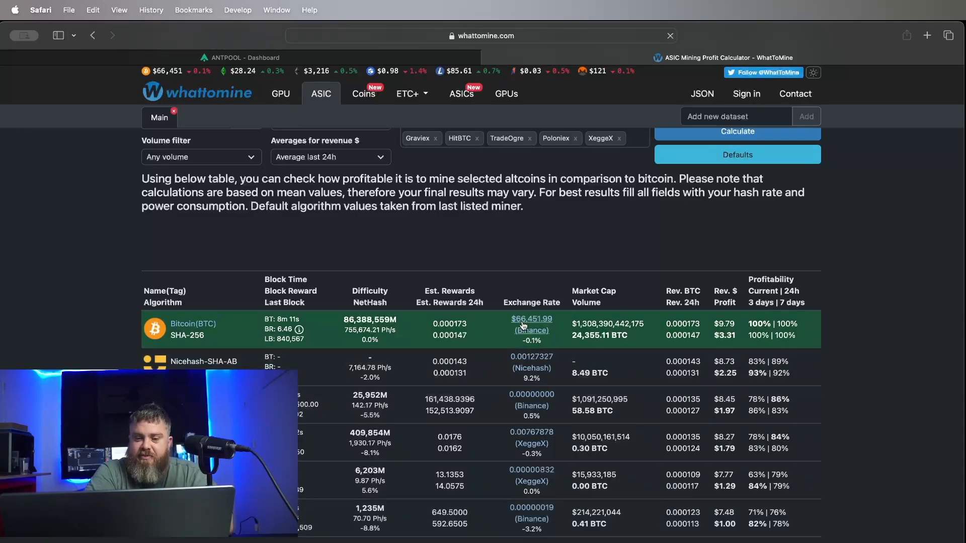
mouse_move(548, 333)
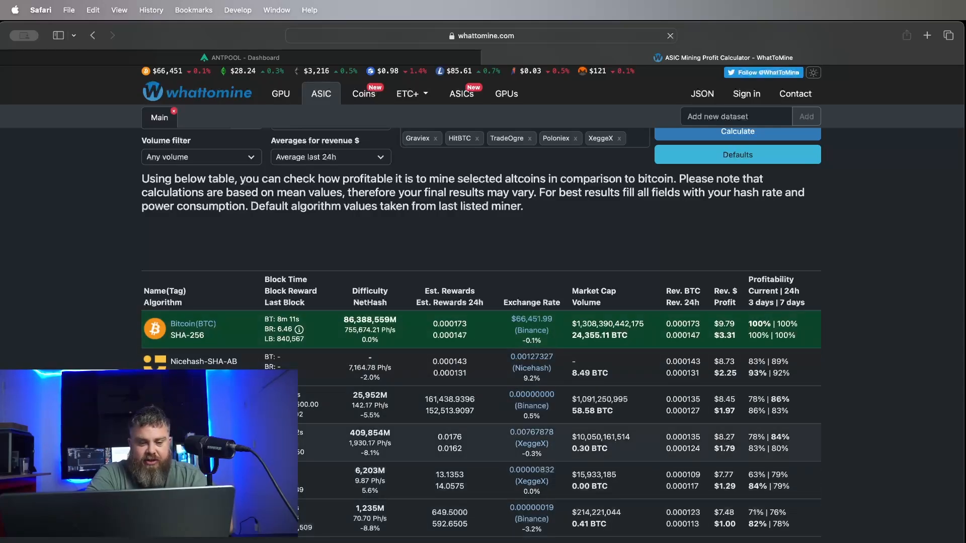
mouse_move(476, 443)
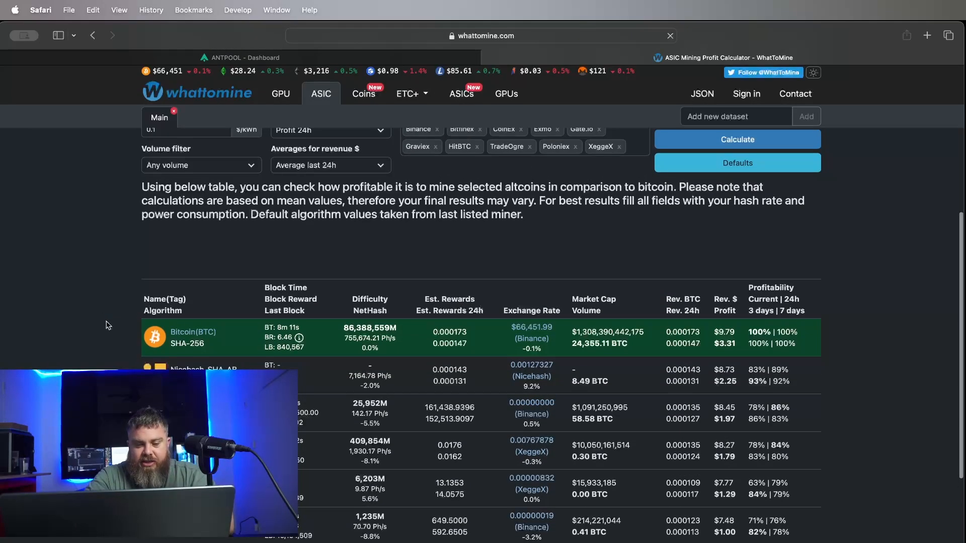
left_click(927, 36)
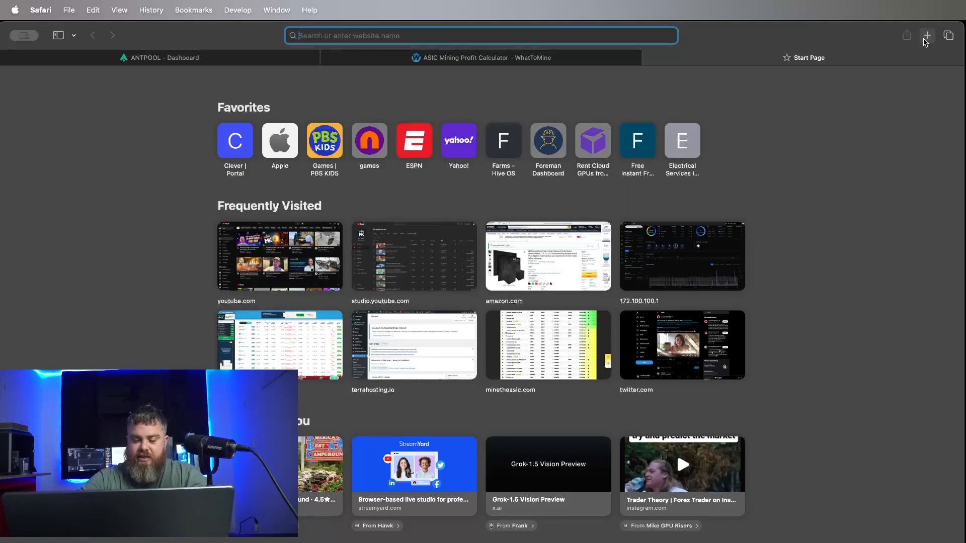
- Load miningpoolstats.stream showing DigiByte SHA-256 pools led by antpool.com
type("miningpoolstats.stream")
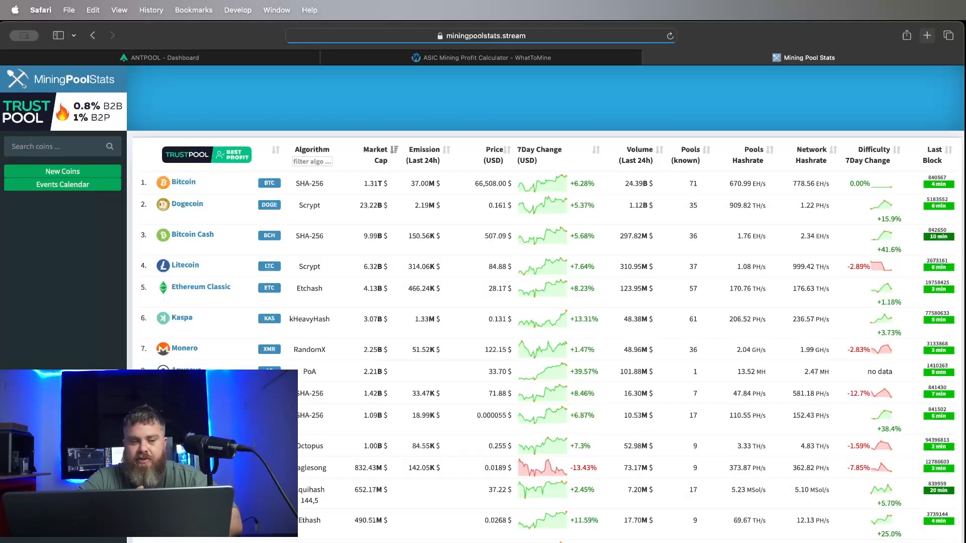
mouse_move(185, 290)
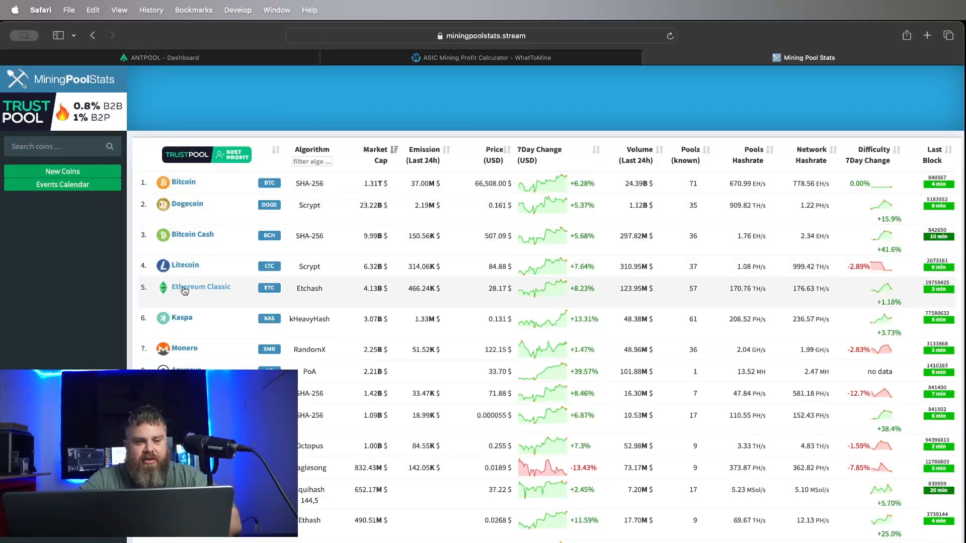
scroll("down", 3)
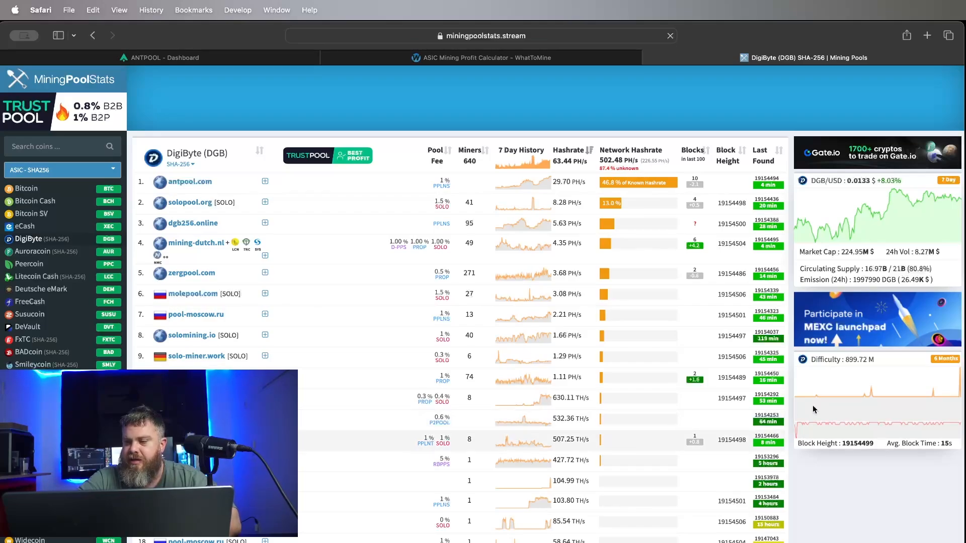
mouse_move(954, 386)
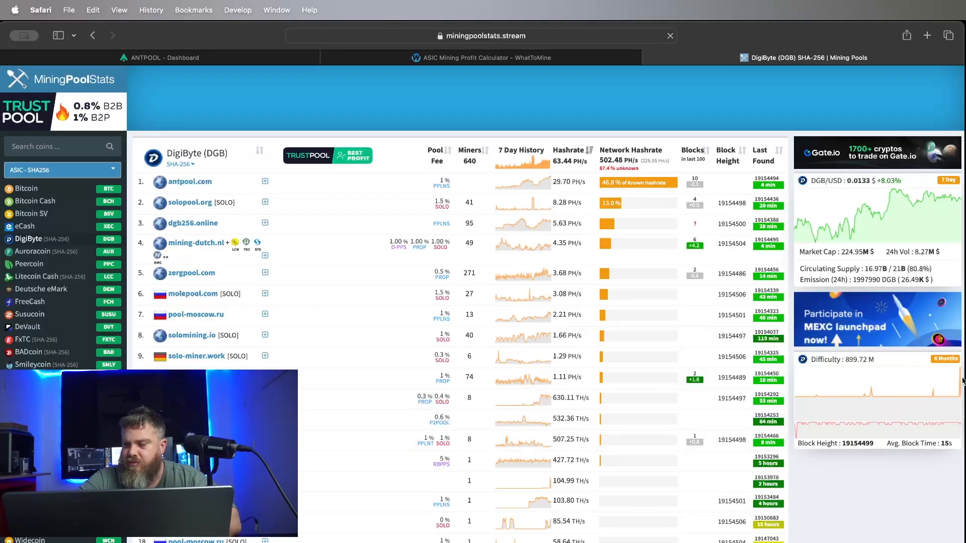
mouse_move(958, 380)
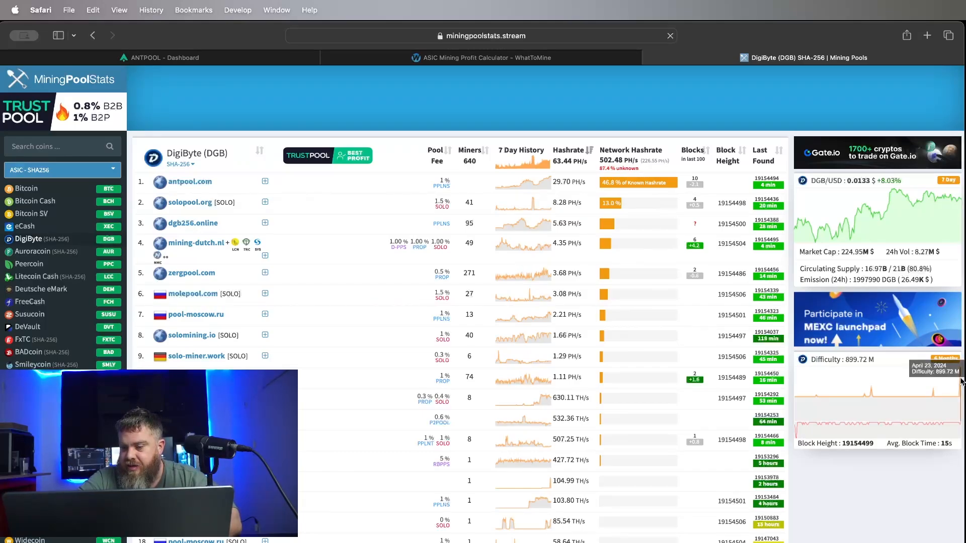
mouse_move(918, 392)
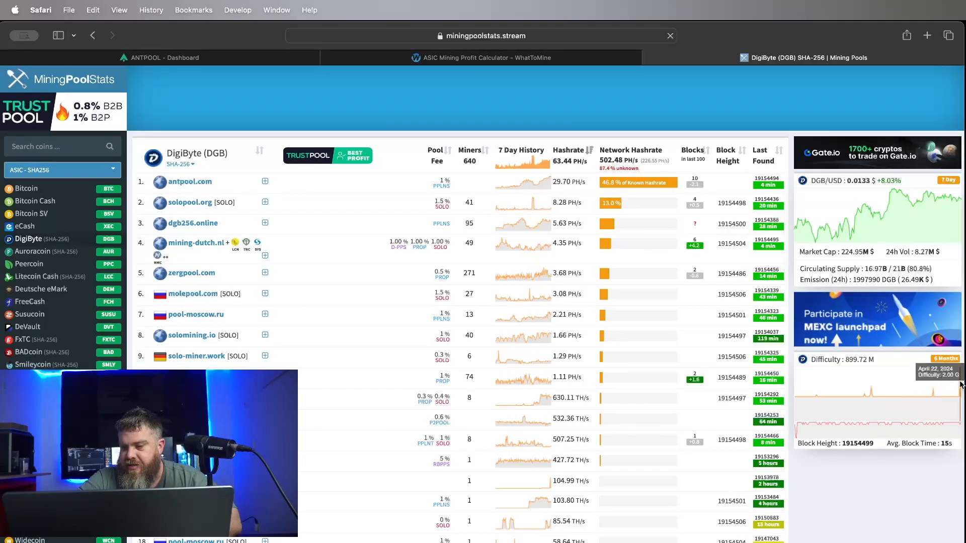
mouse_move(816, 383)
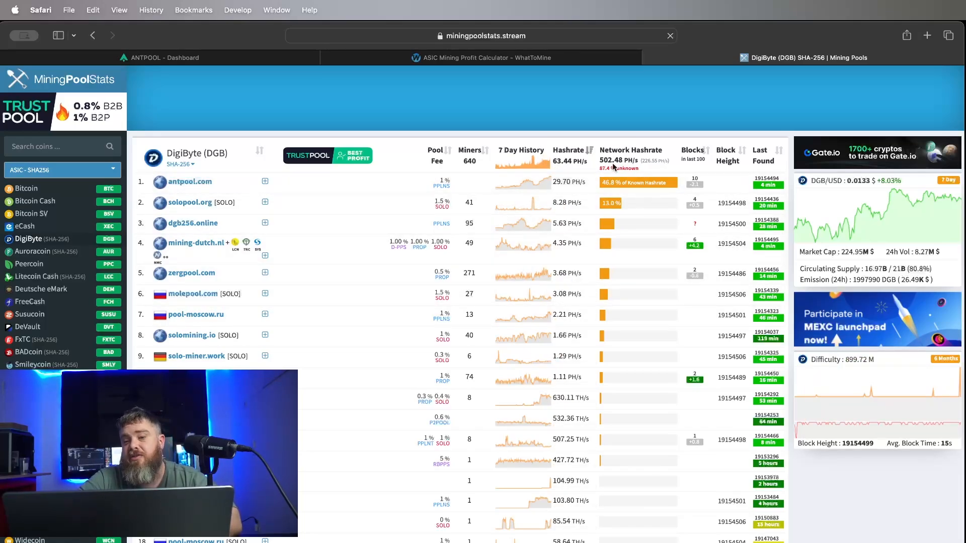
mouse_move(648, 128)
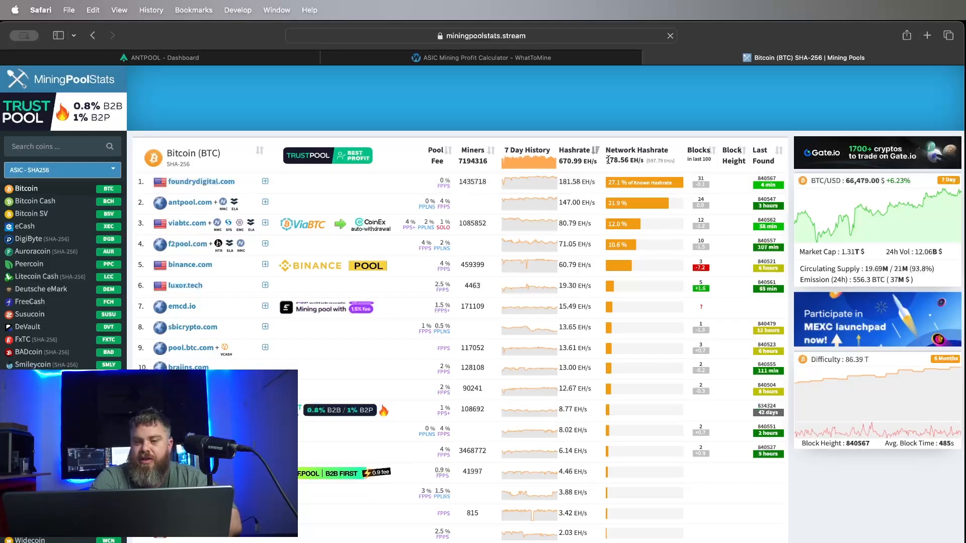
- Enter 115 TH/s in the BTC Mining Calculator for a 0.0000837 BTC (~5.57 USD) daily estimate
scroll("down", 3)
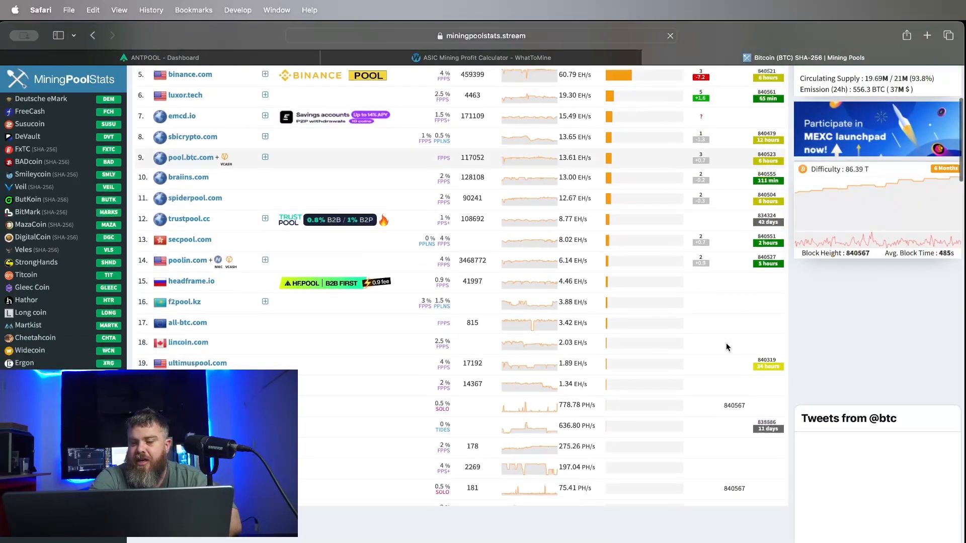
scroll("down", 3)
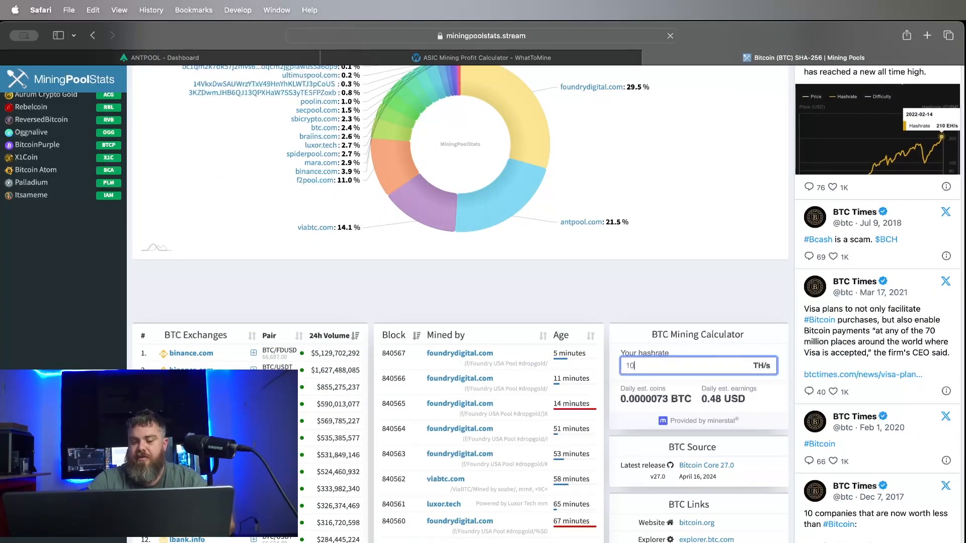
type("115")
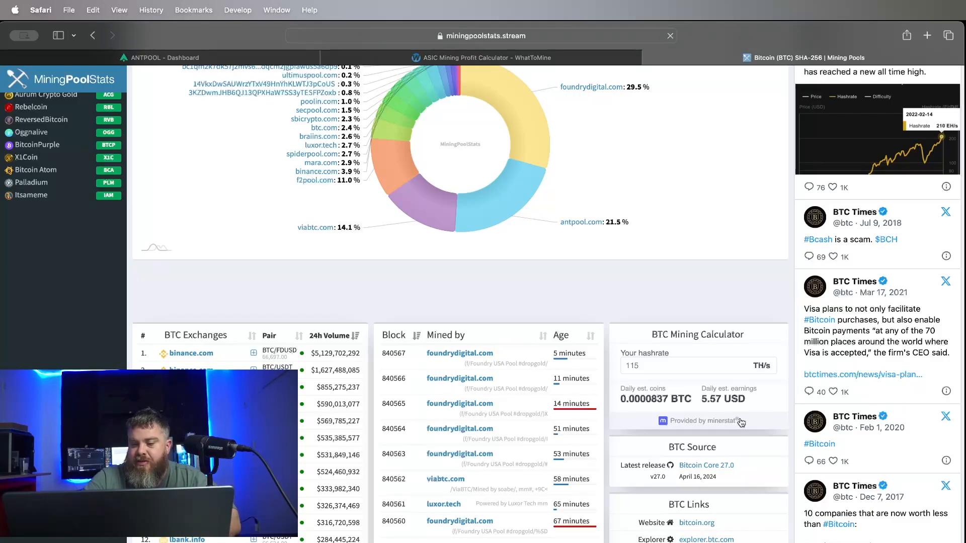
mouse_move(477, 93)
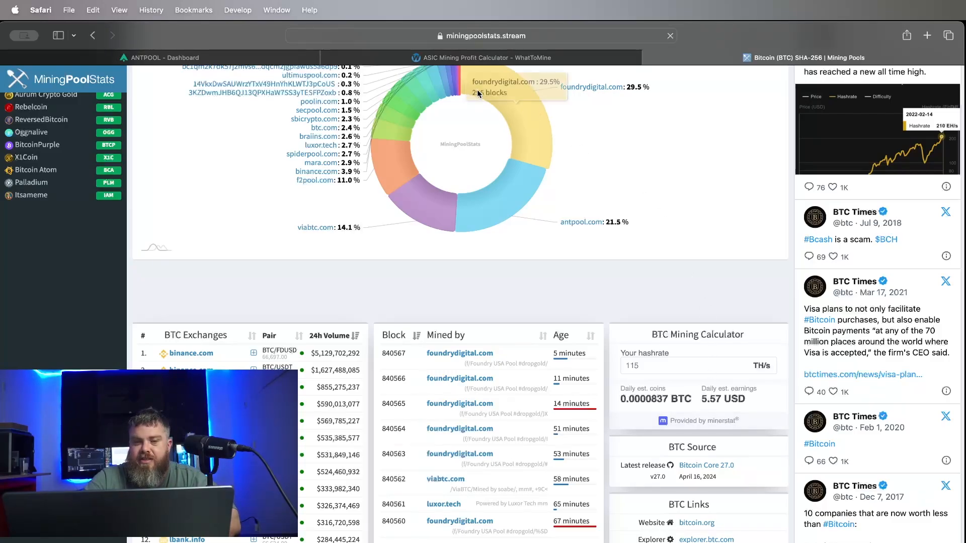
- Switch back to the WhatToMine tab with Bitcoin SHA-256 ranked first
left_click(486, 58)
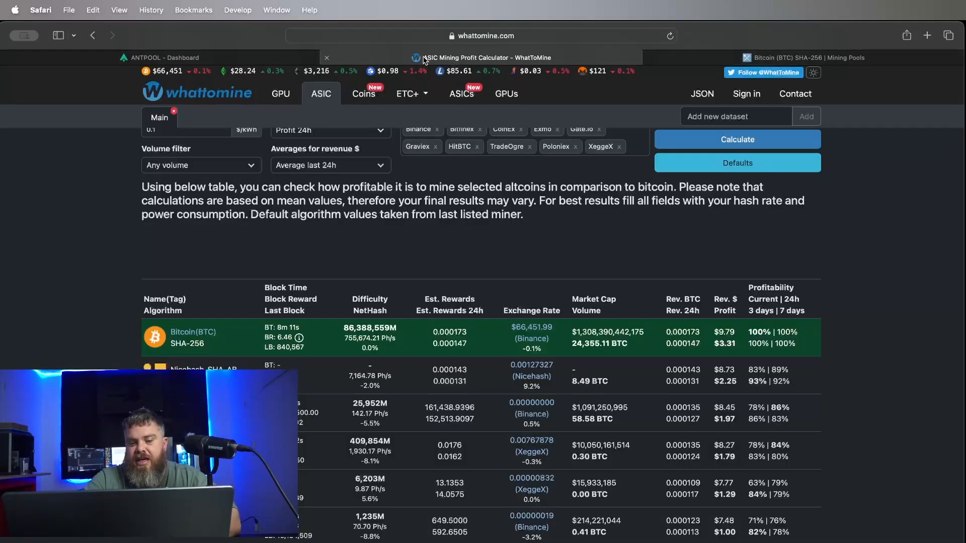
mouse_move(642, 292)
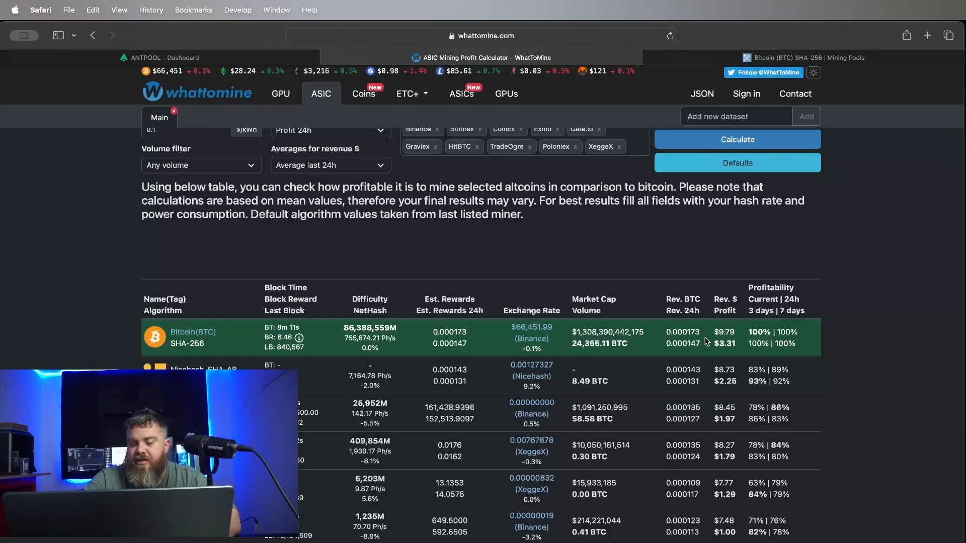
mouse_move(701, 5)
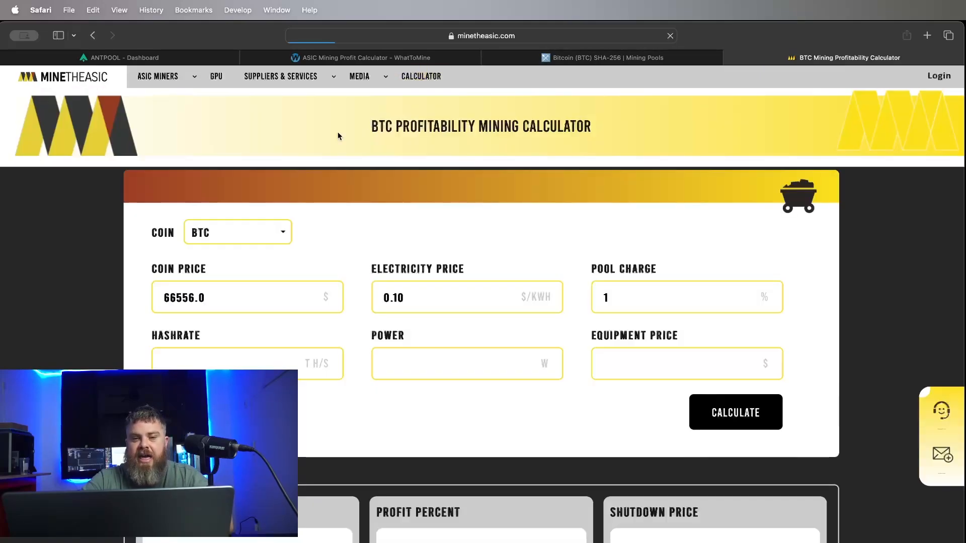
- Set electricity 0.09 $/kWh and power 2700 W for 115 TH/s, giving $3.96 daily BTC profit
left_click(466, 298)
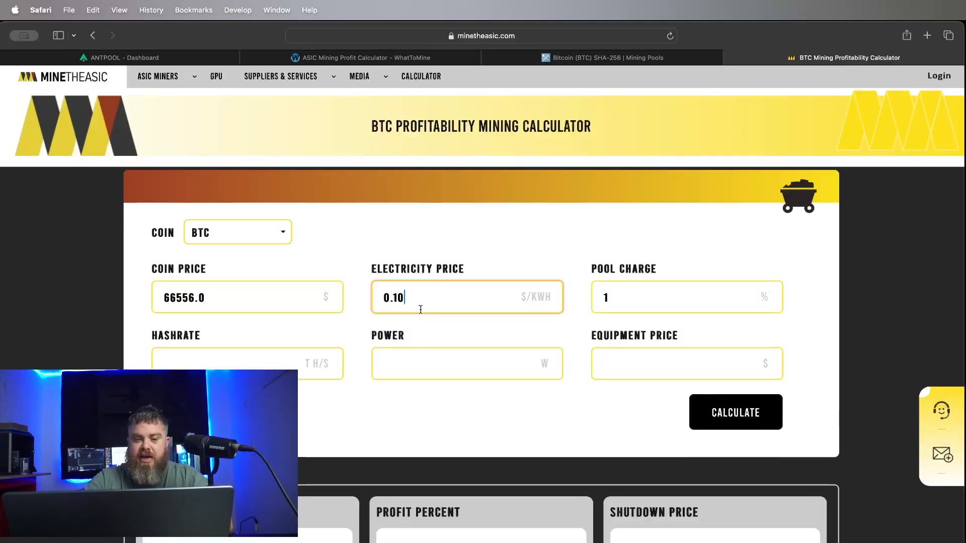
type("0.09")
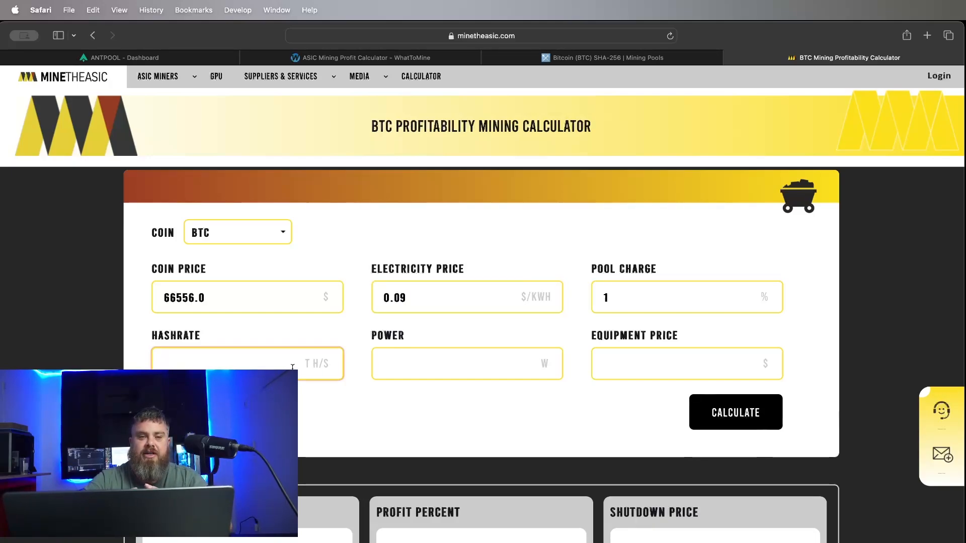
left_click(246, 363)
type("115")
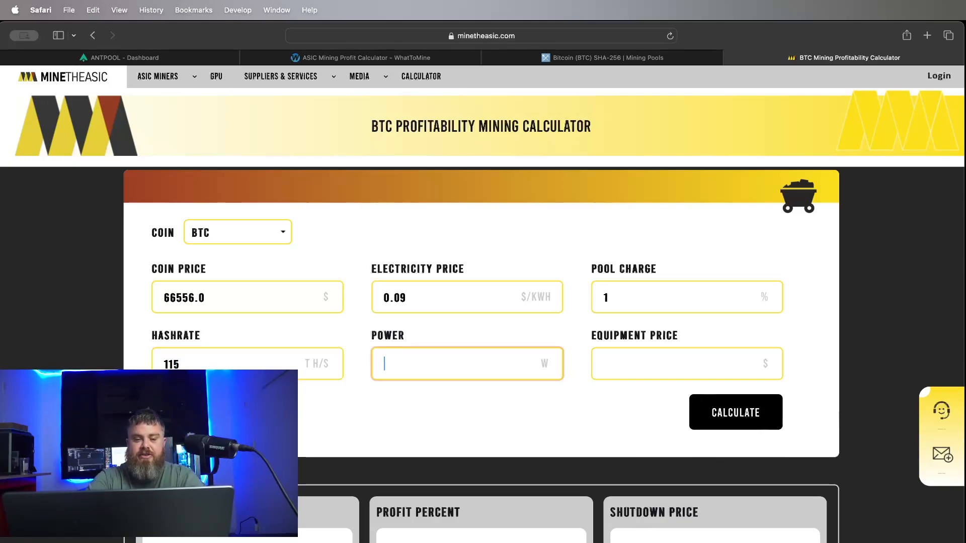
type("2700")
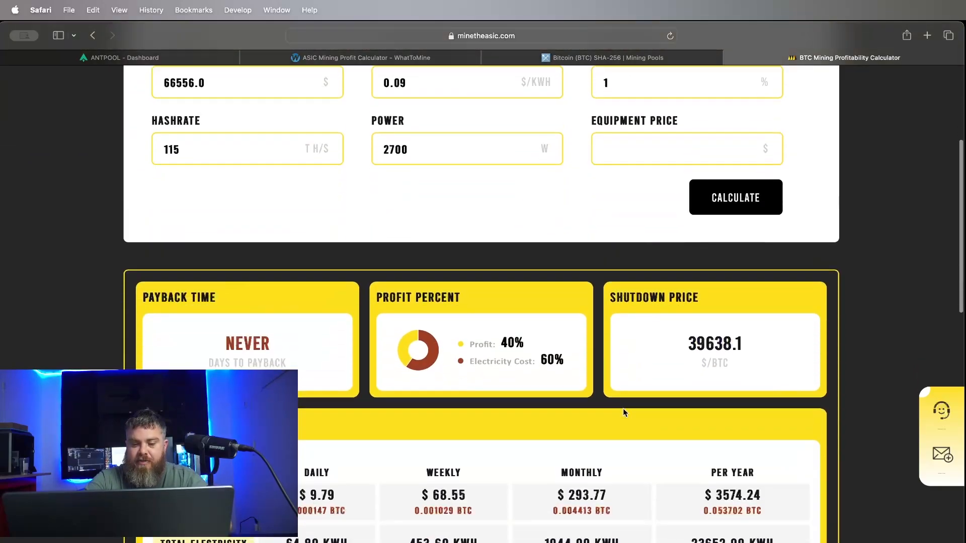
scroll("down", 3)
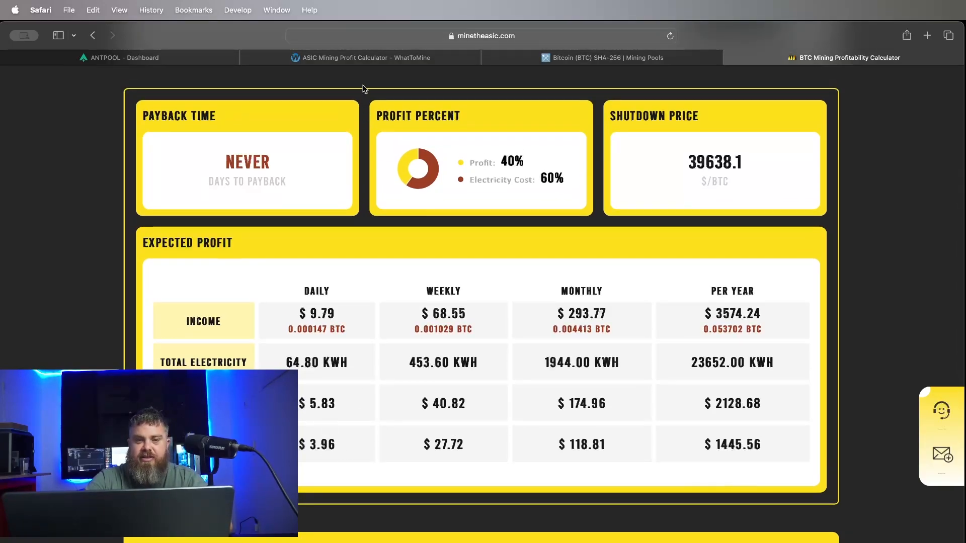
left_click(366, 58)
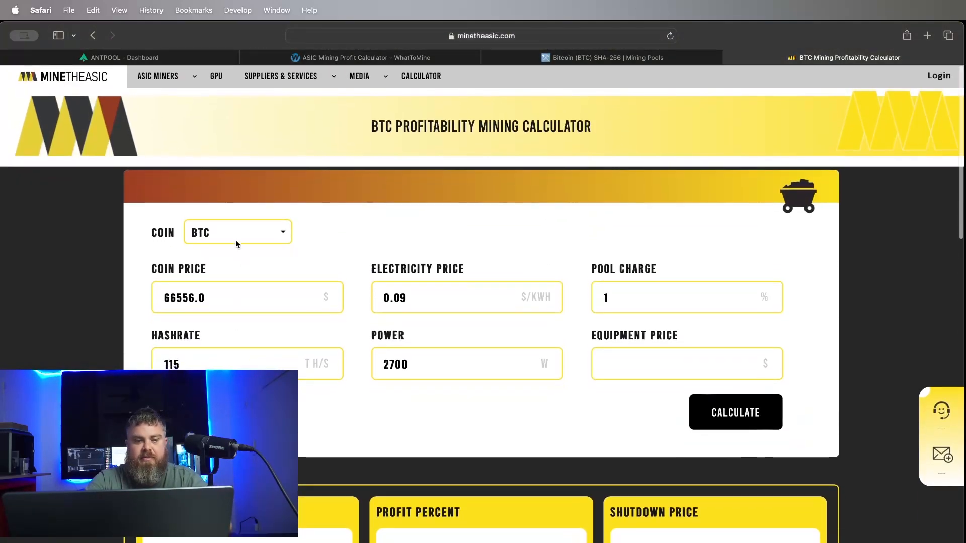
- Calculate DGB-SHA256D at 115 TH/s and 2700 W, showing $12.48 daily income
left_click(236, 232)
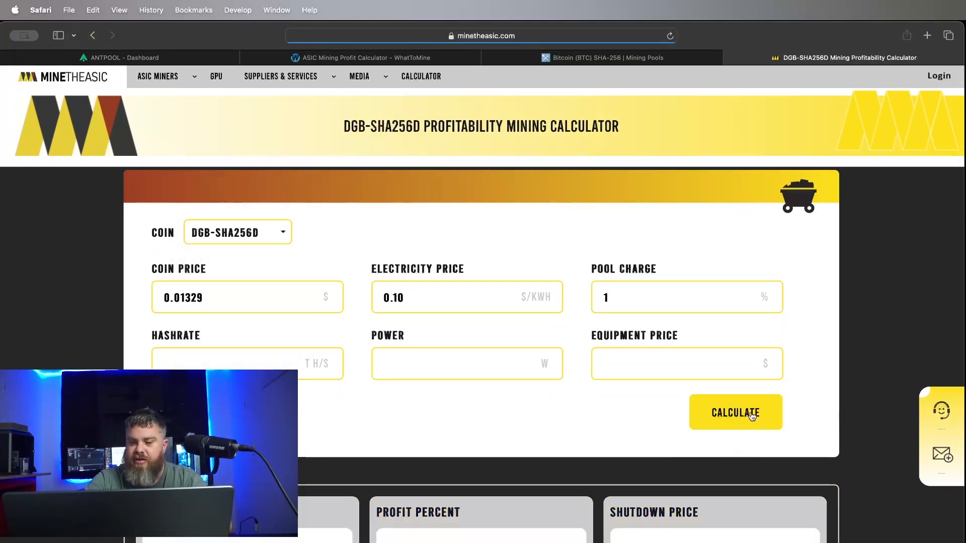
left_click(247, 363)
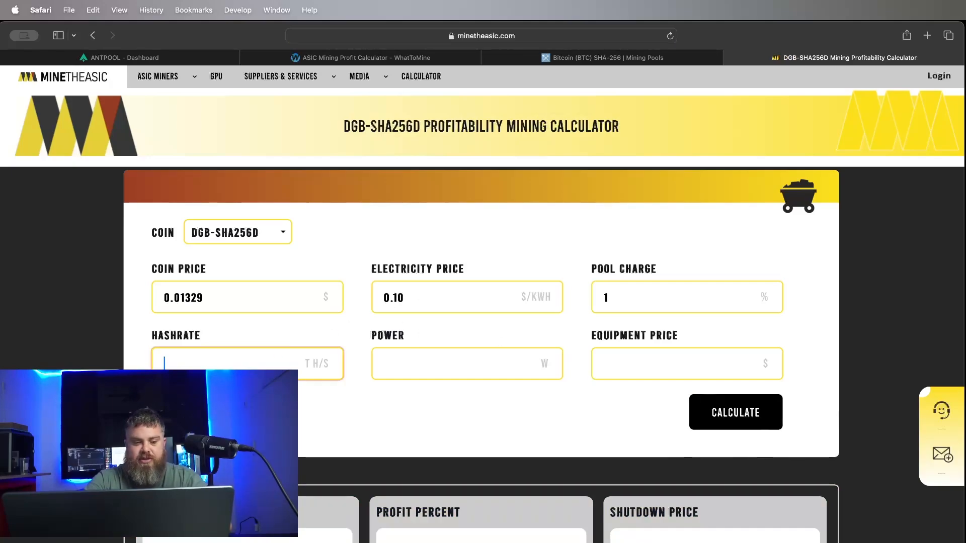
type("115")
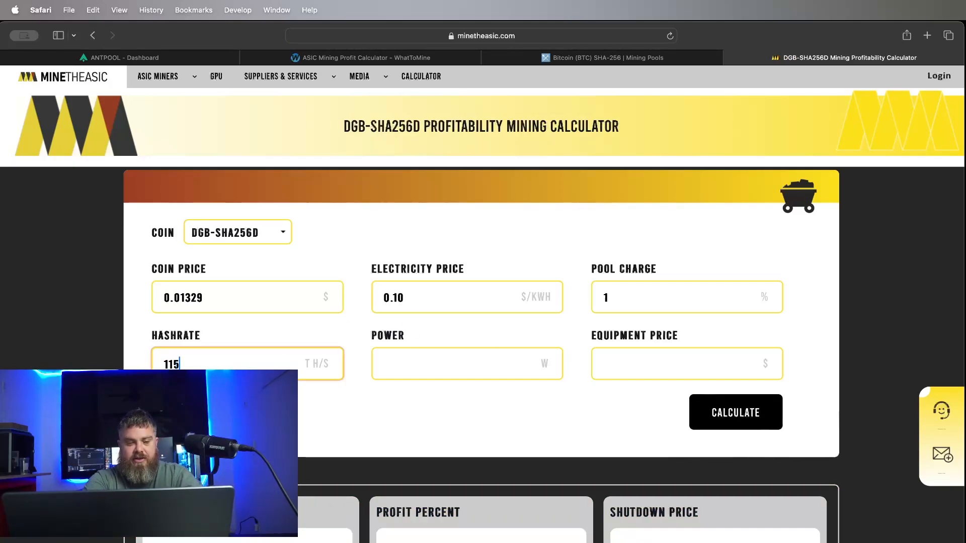
type("2700")
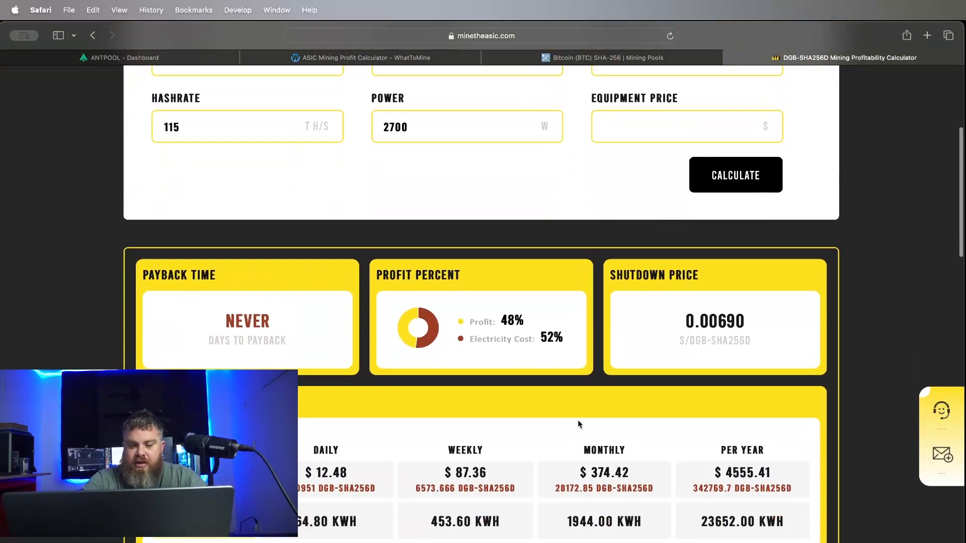
scroll("down", 3)
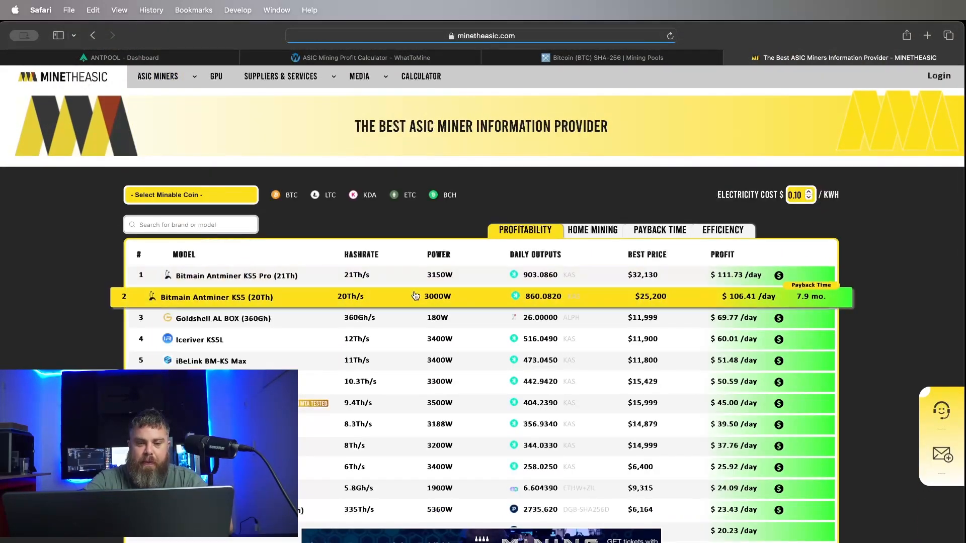
- Filter the miner ranking to '- BTC Miner -', topped by Antminer S21 Hyd at $23.43/day
left_click(291, 194)
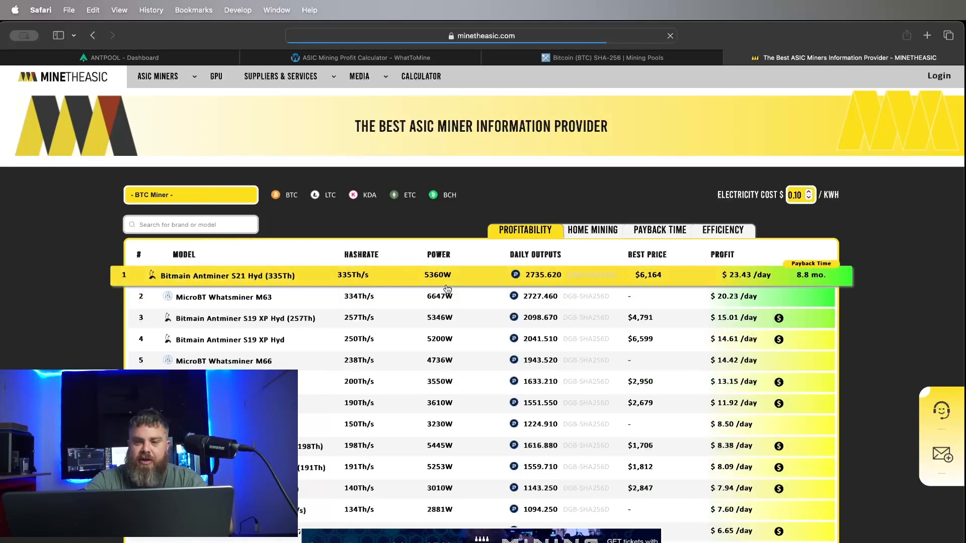
scroll("down", 3)
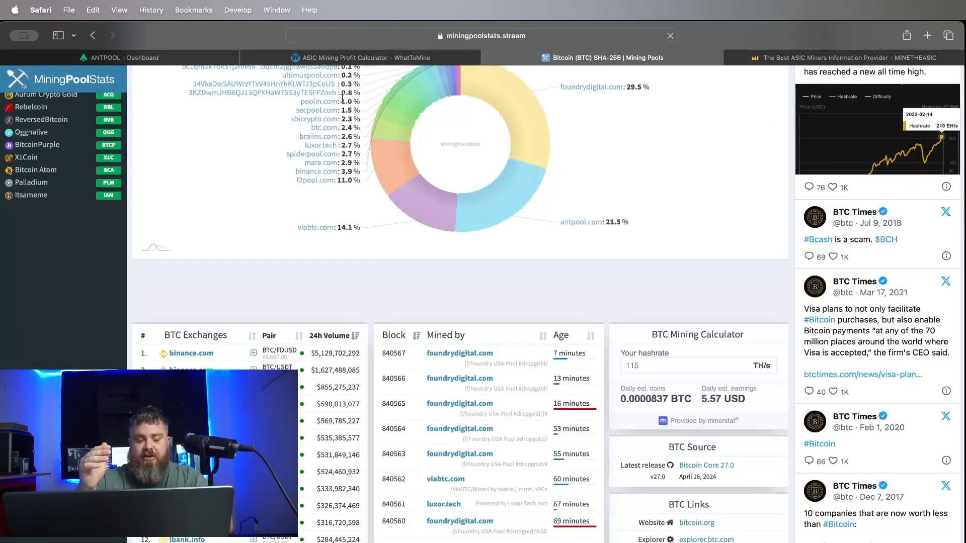
- Scroll the pools list, then return to the AntPool DigiByte dashboard with 22.9158 DGB yesterday
scroll("down", 3)
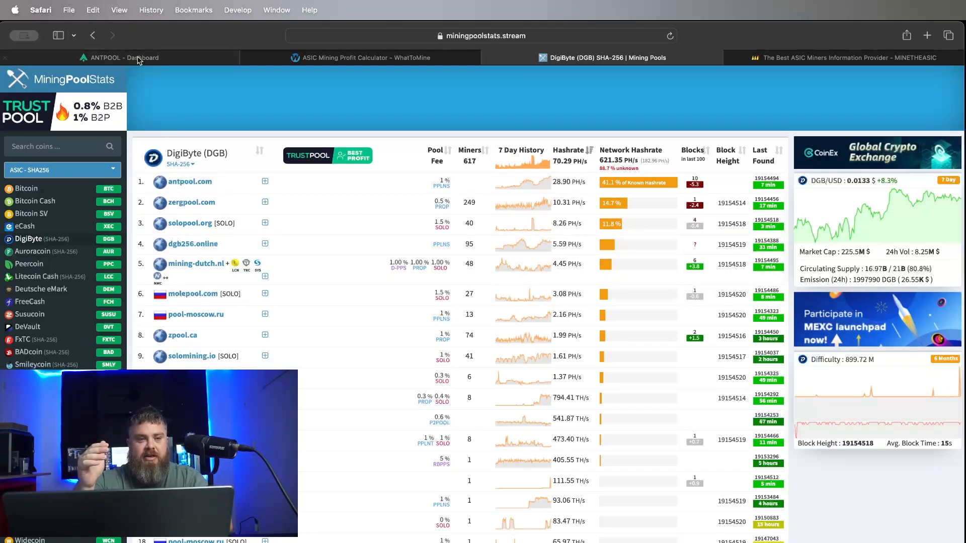
left_click(123, 57)
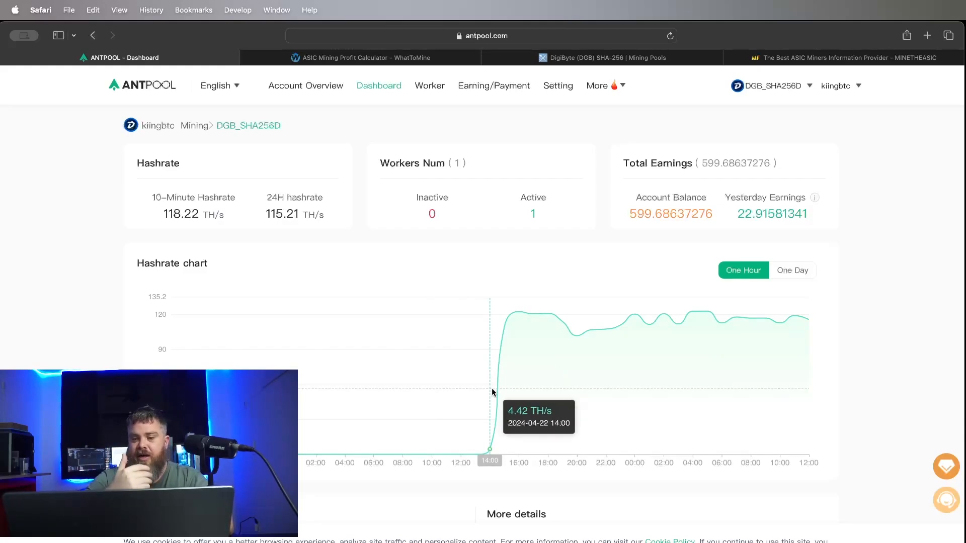
mouse_move(492, 392)
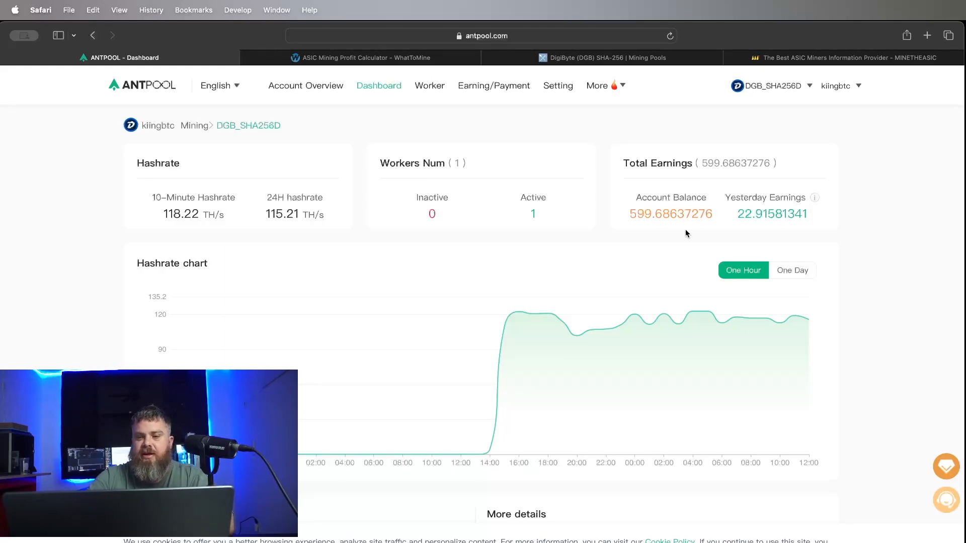
mouse_move(519, 387)
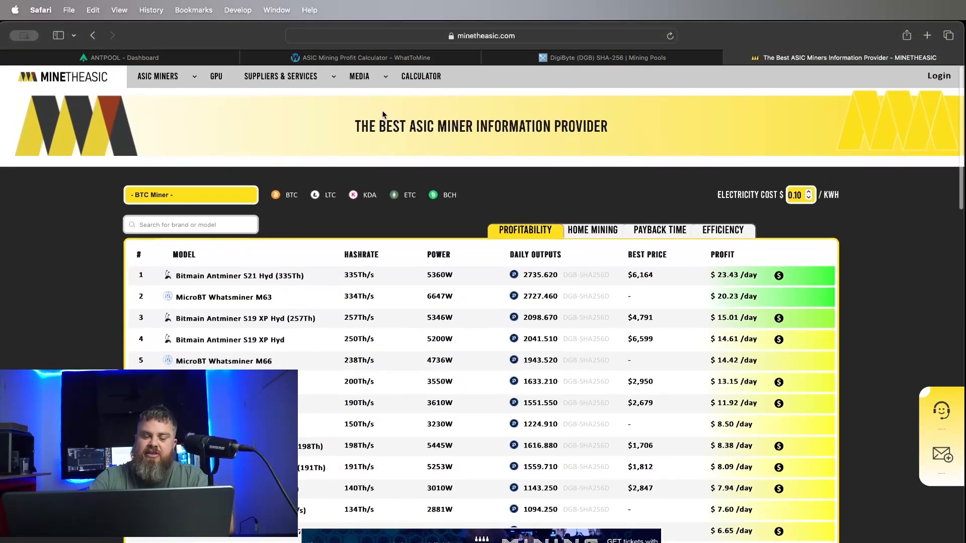
- Go to MineTheASIC's BTC profitability calculator via CALCULATOR, then start a new tab
left_click(421, 75)
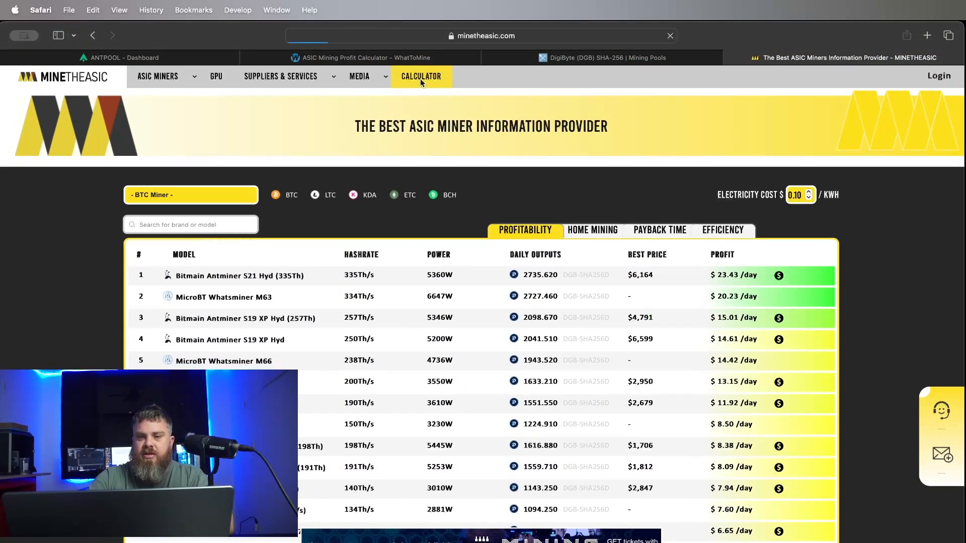
left_click(421, 76)
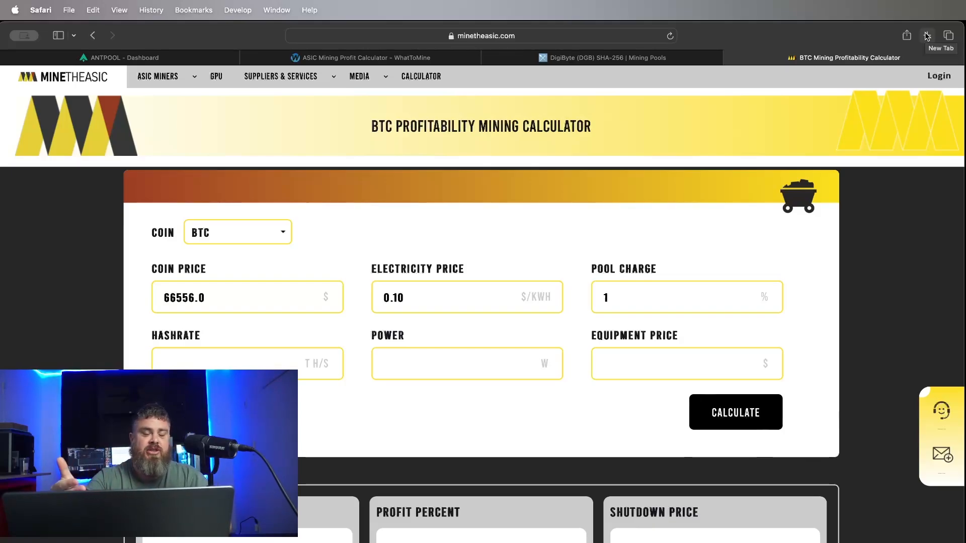
left_click(871, 57)
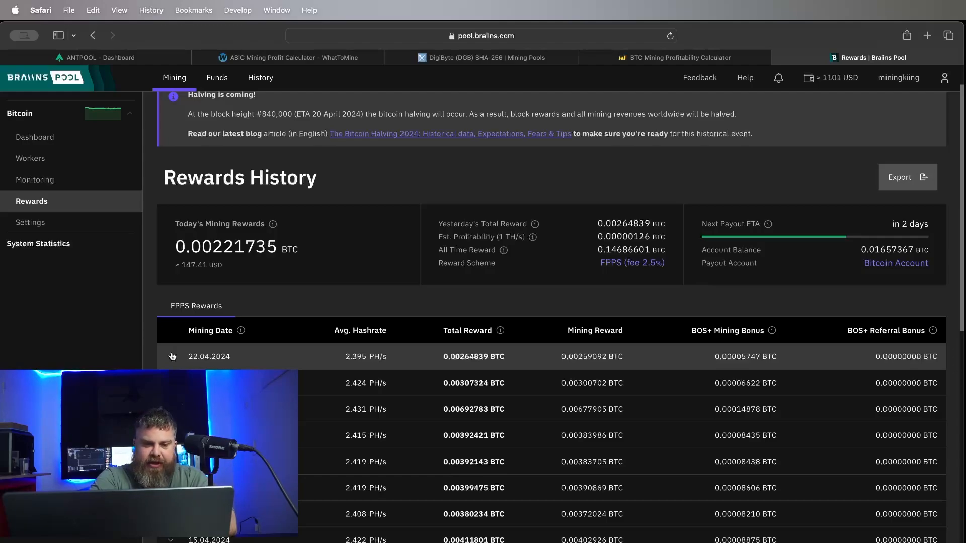
mouse_move(85, 174)
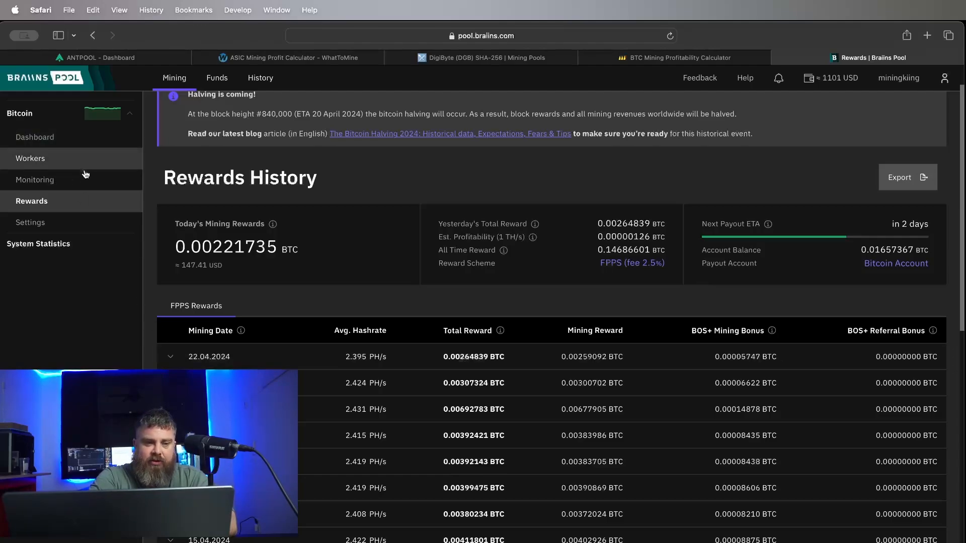
left_click(35, 179)
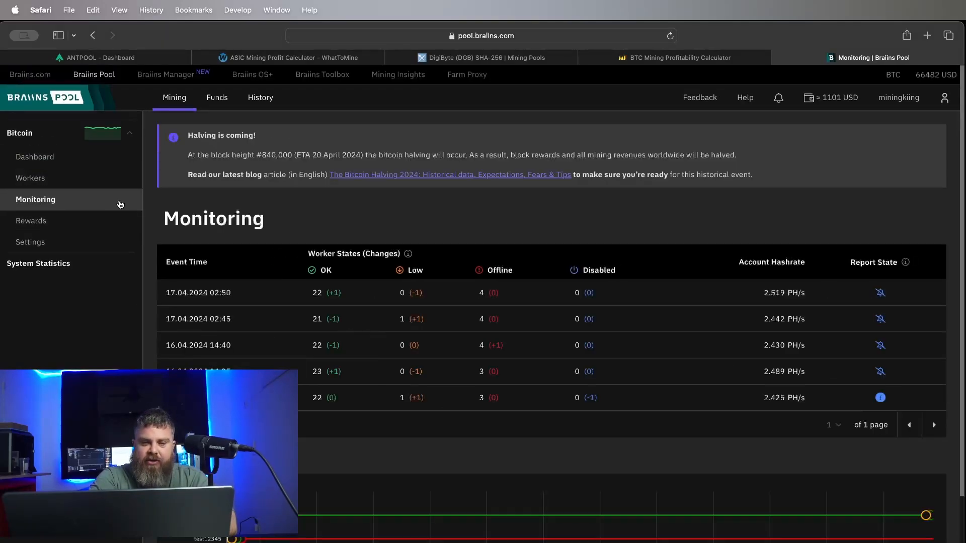
left_click(30, 178)
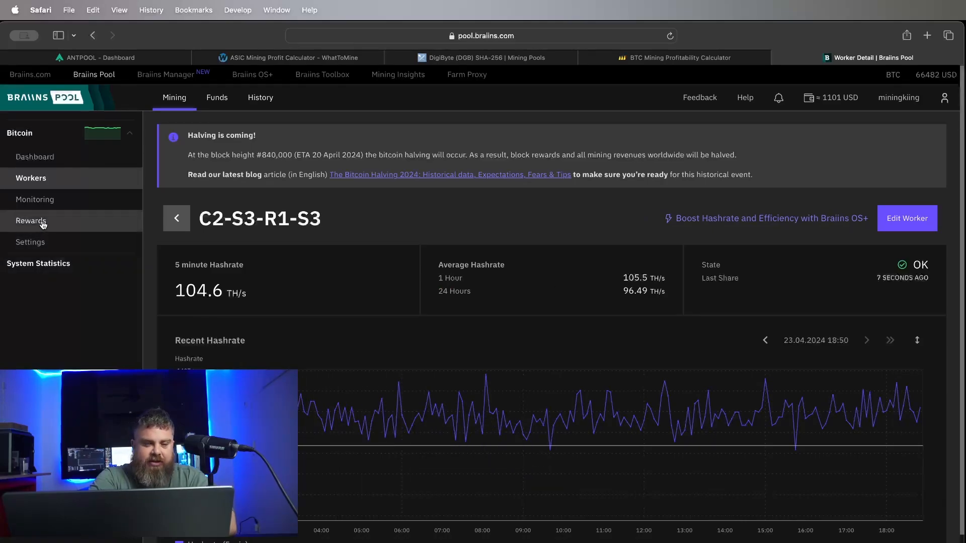
left_click(31, 221)
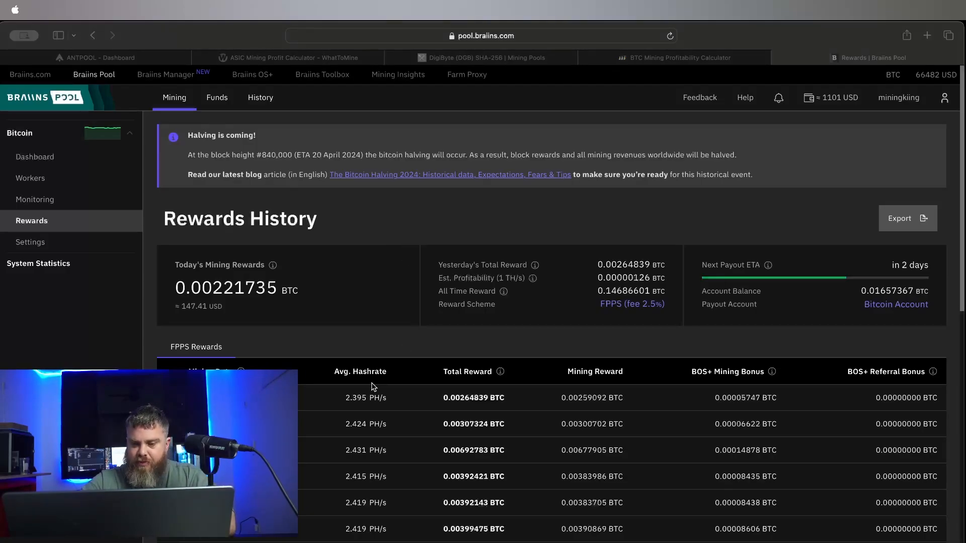
mouse_move(380, 381)
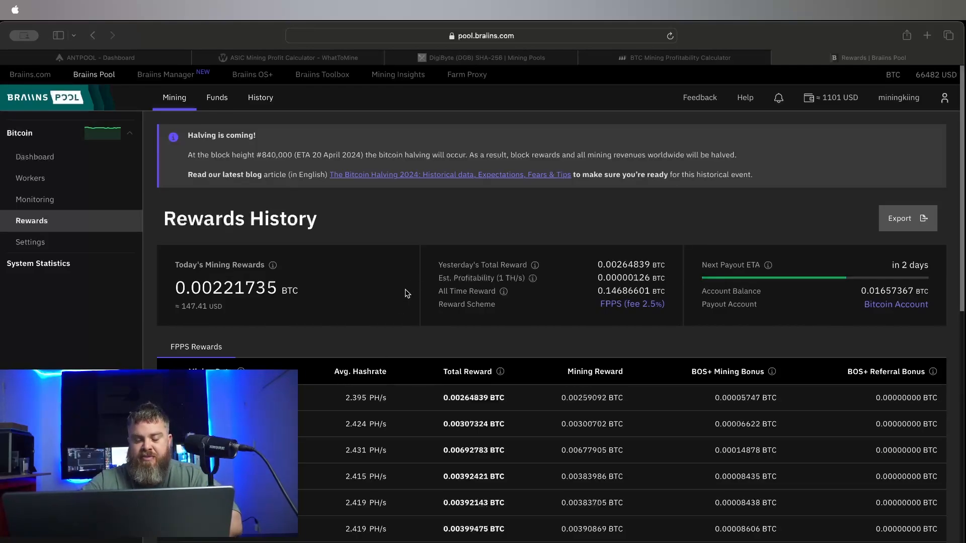
mouse_move(416, 376)
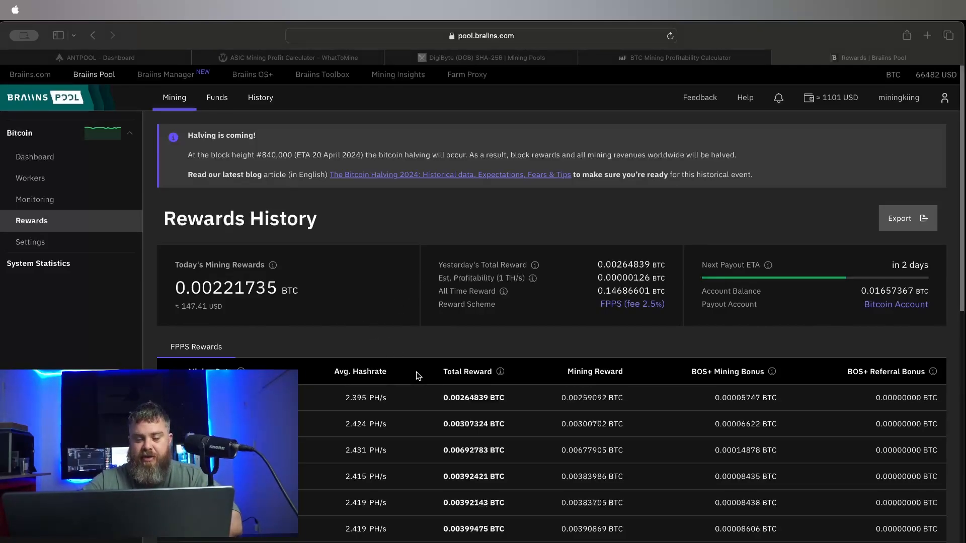
mouse_move(360, 281)
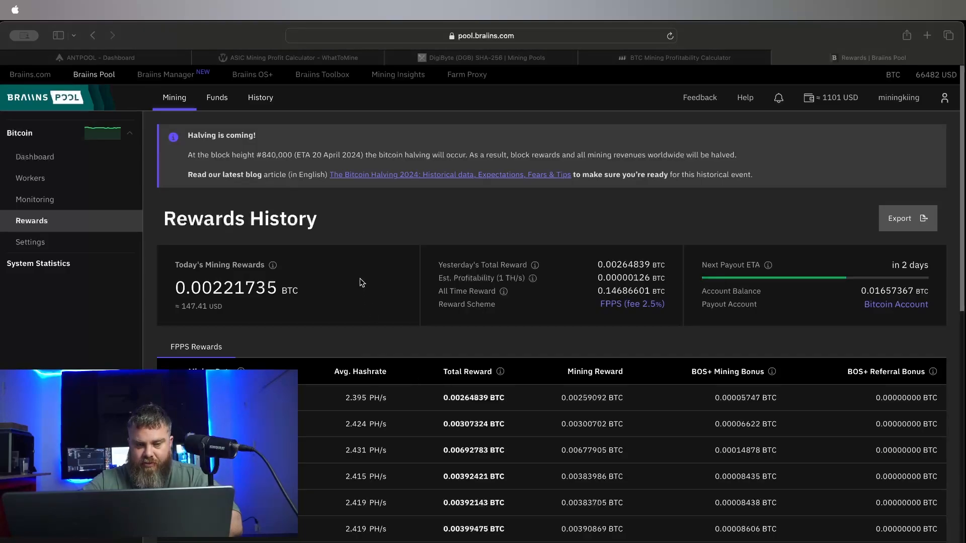
mouse_move(339, 282)
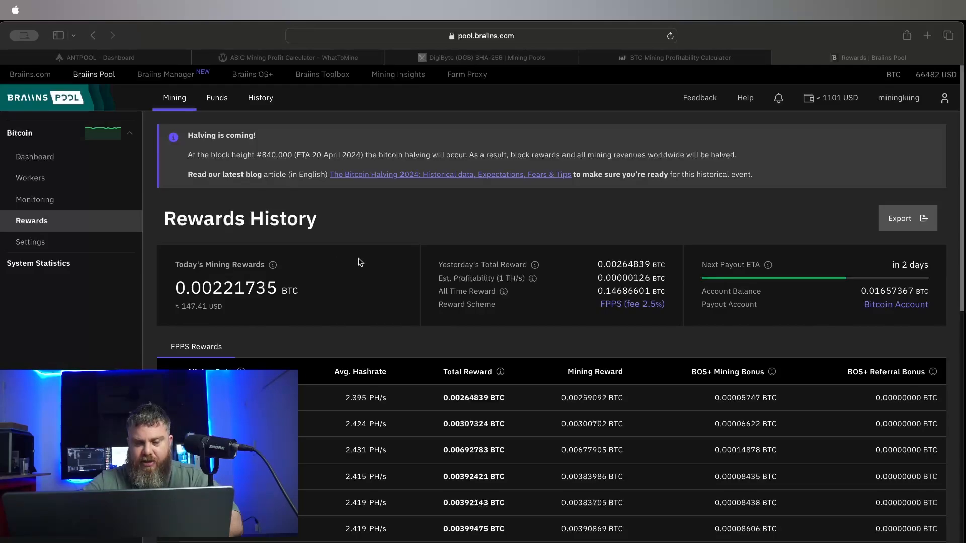
mouse_move(339, 270)
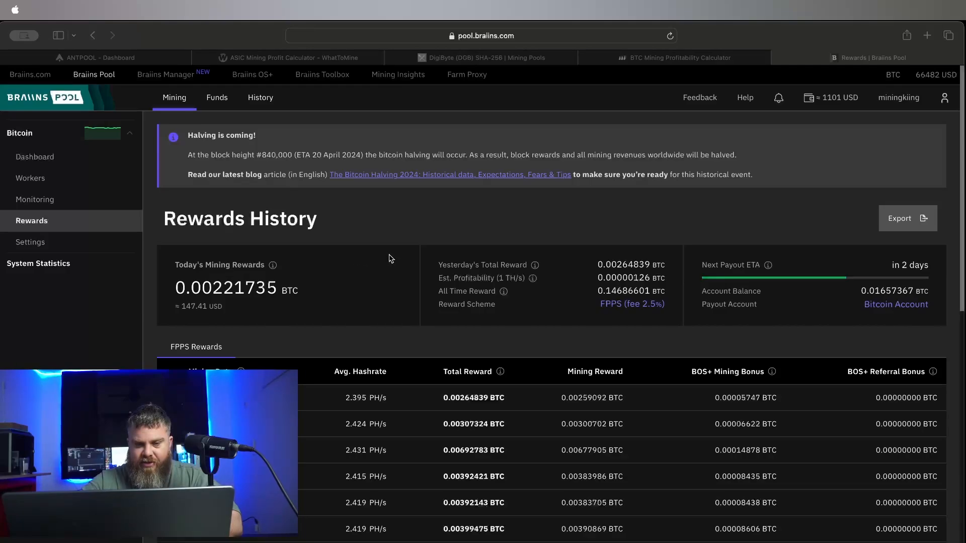
mouse_move(359, 282)
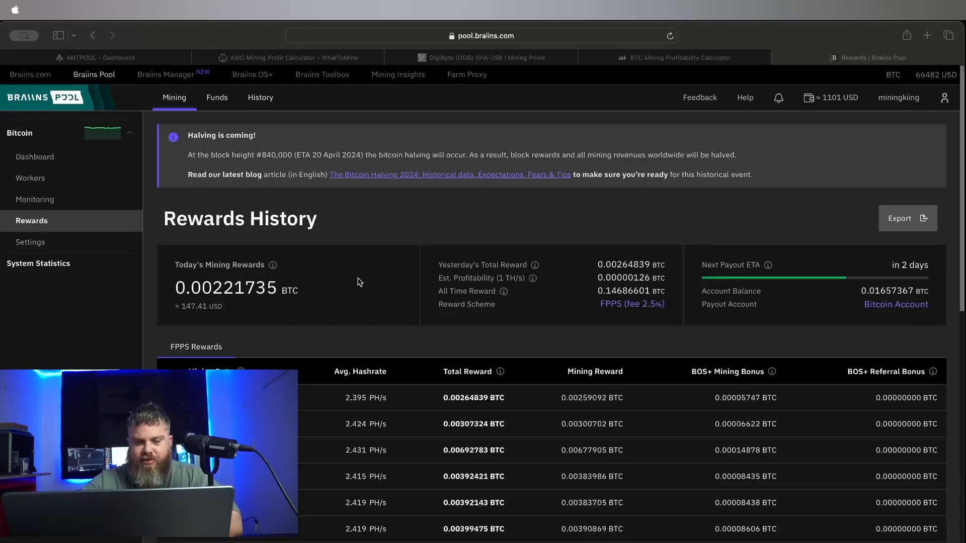
mouse_move(774, 73)
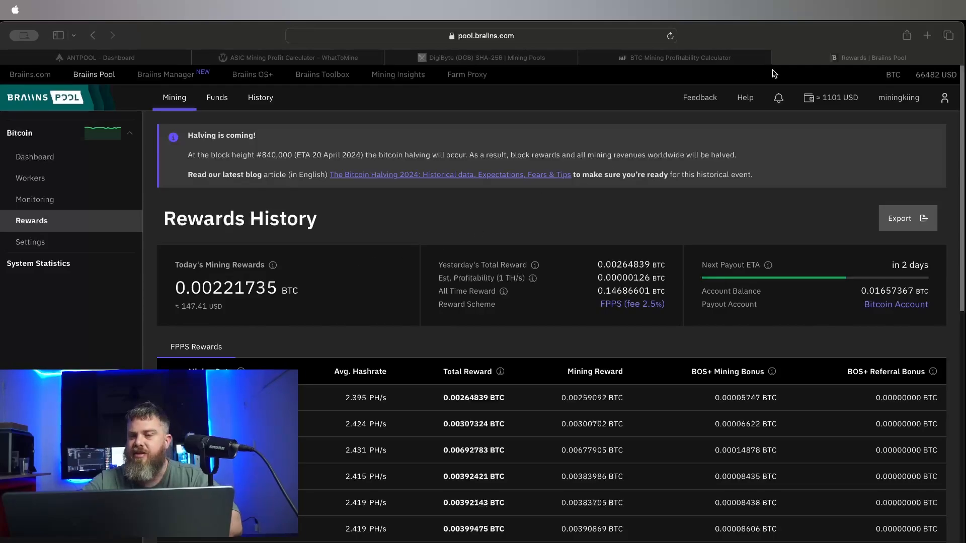
- Search Google in a new tab for 0.0000996507 BTC in USD, about 6.62 USD
left_click(927, 35)
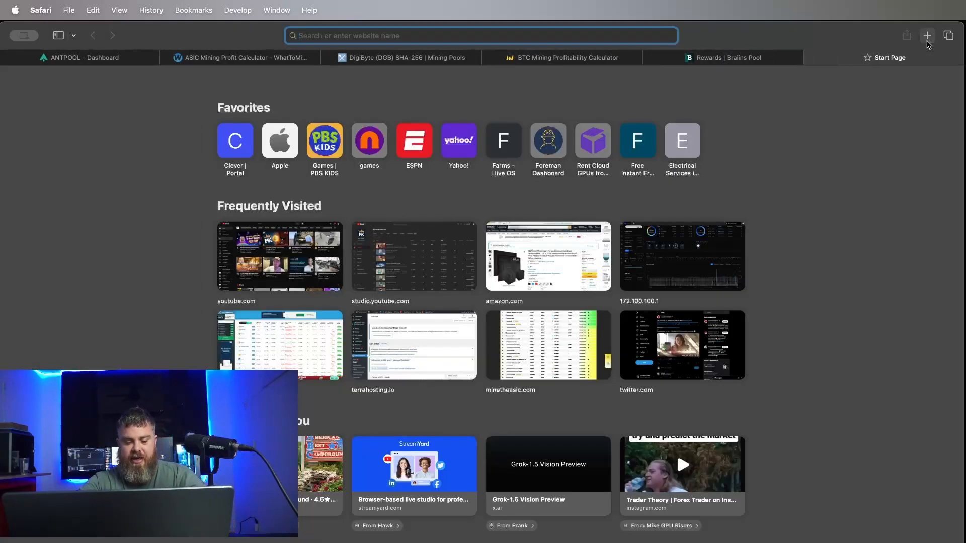
type(".0000996507 btc to usd")
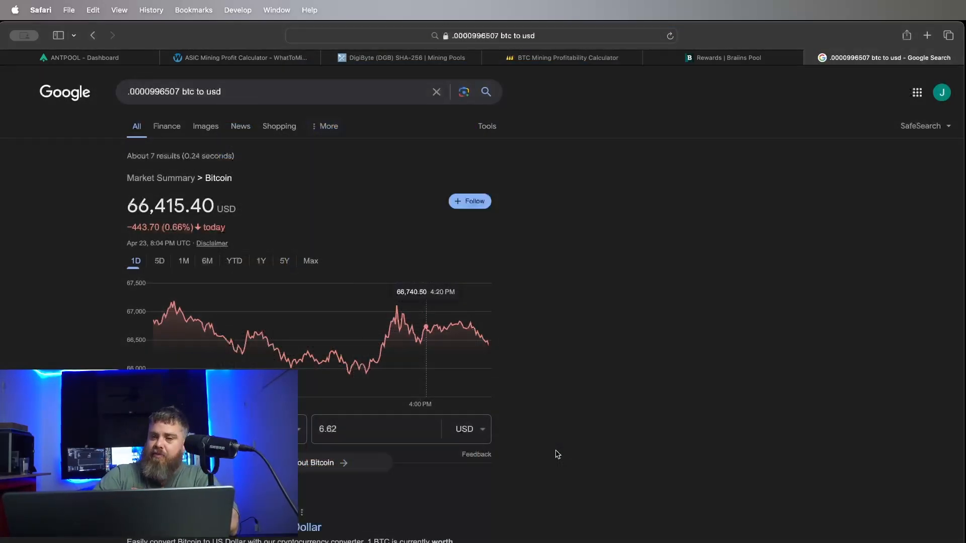
mouse_move(687, 70)
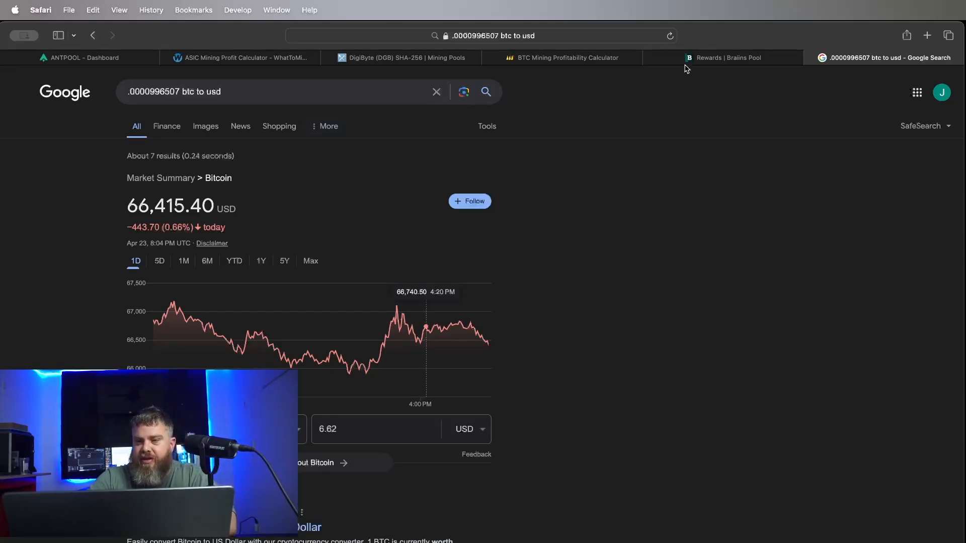
left_click(728, 58)
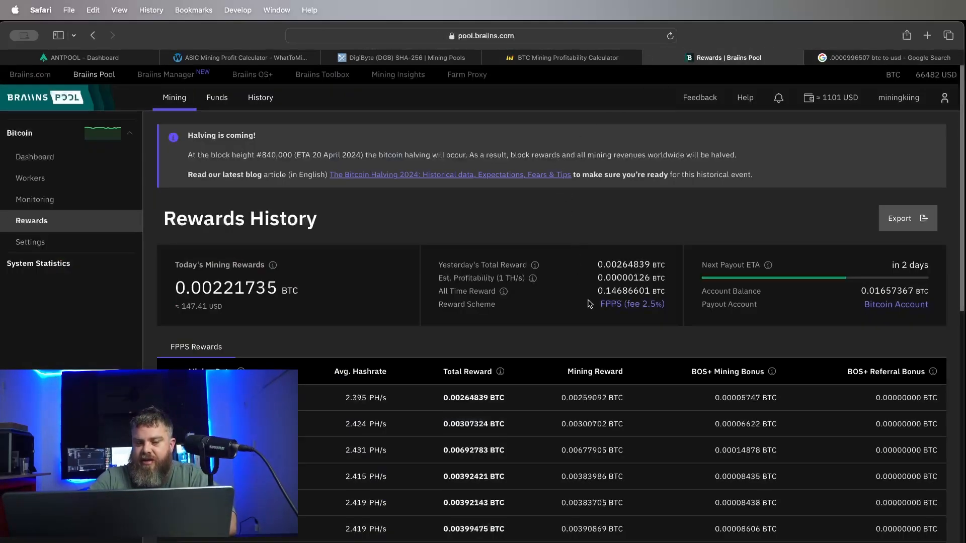
mouse_move(591, 398)
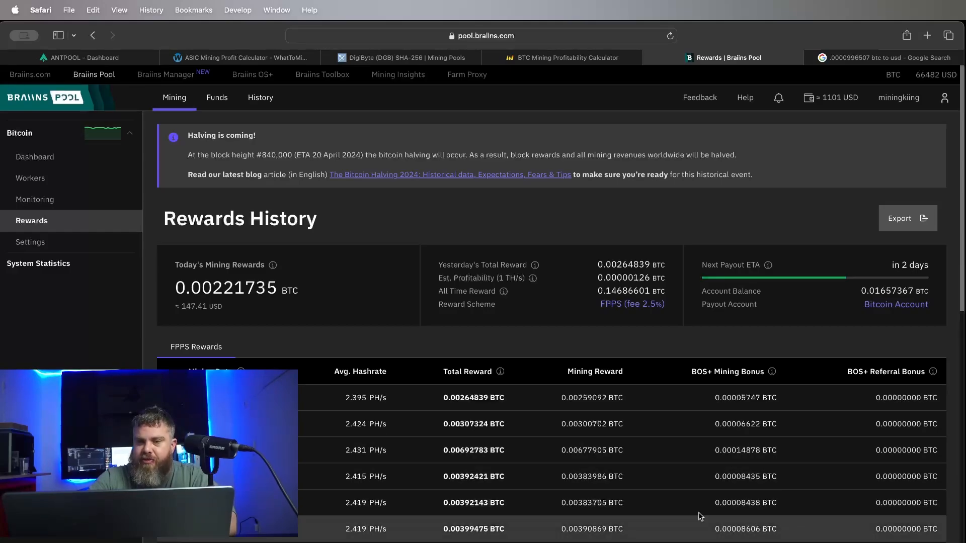
left_click(882, 57)
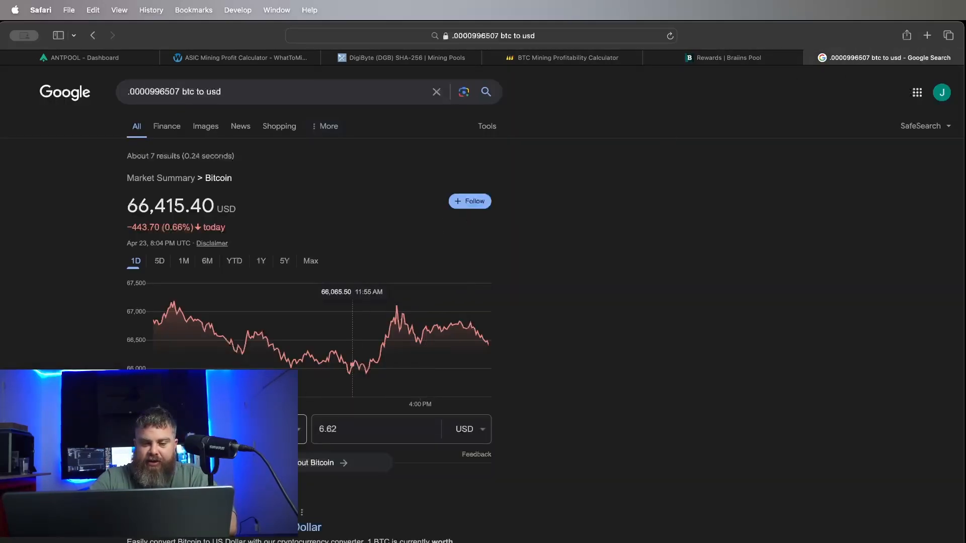
left_click(376, 428)
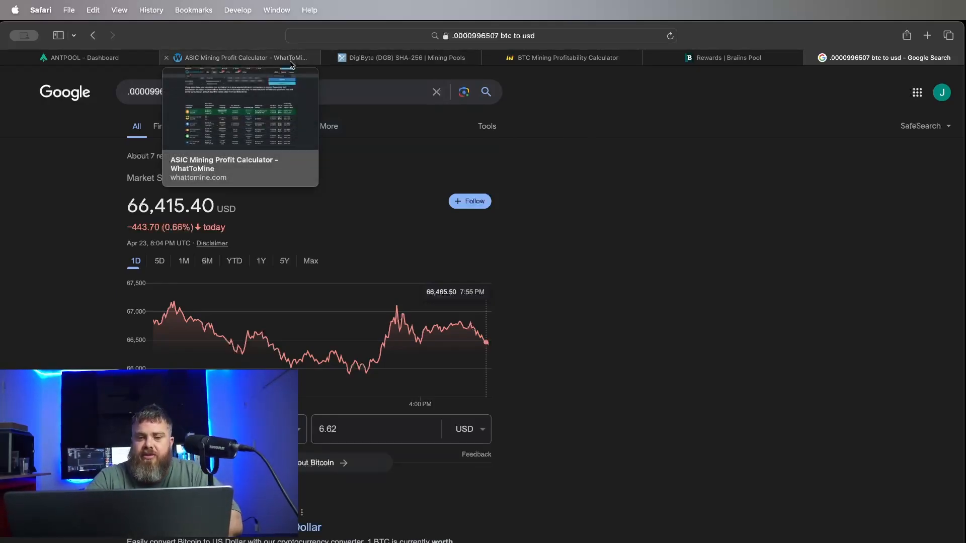
mouse_move(562, 58)
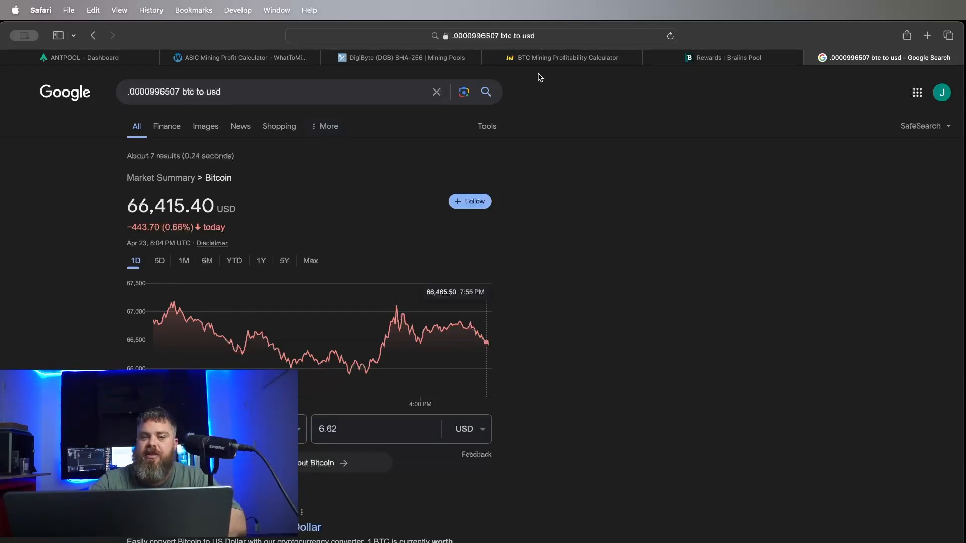
mouse_move(560, 57)
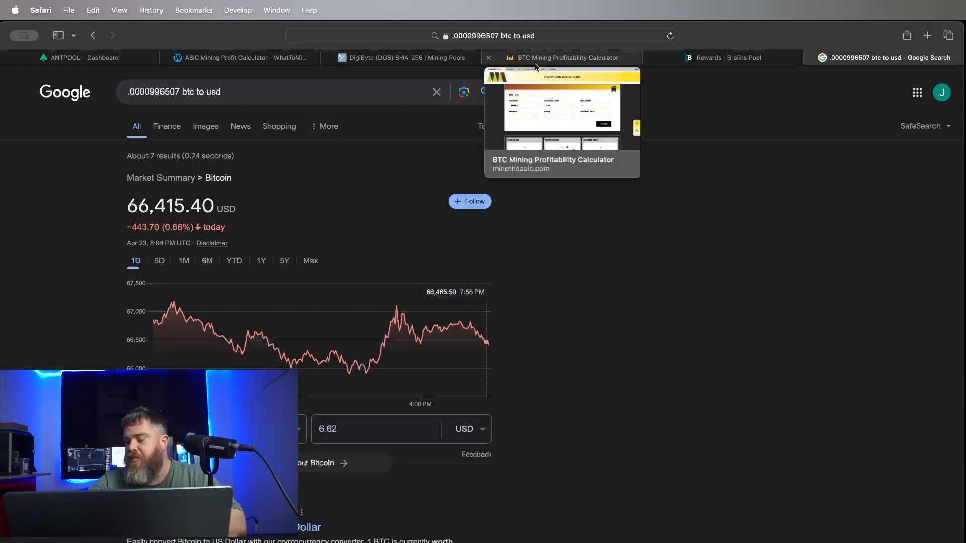
- Bring up MiningPoolStats' Bitcoin SHA-256 pool ranking with fees, miners and hashrate
left_click(727, 57)
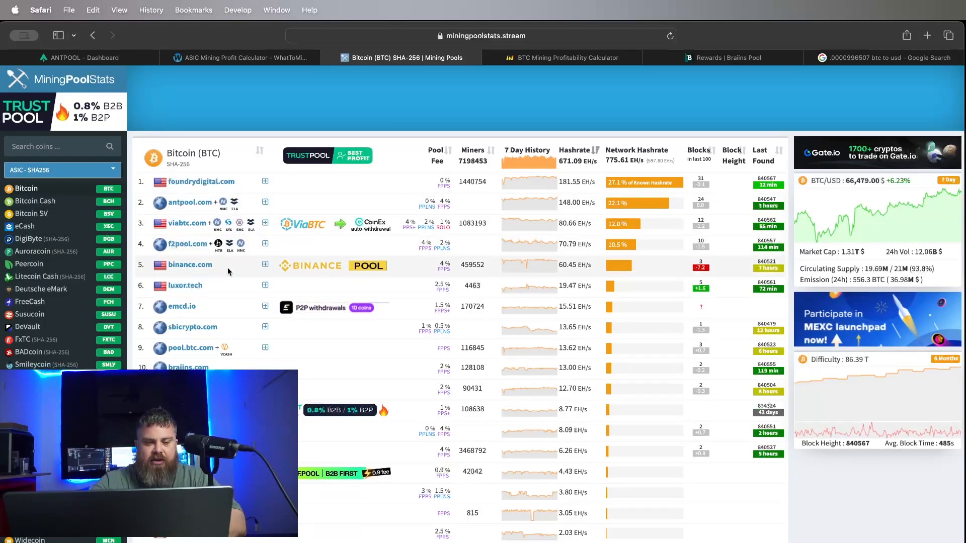
scroll("down", 3)
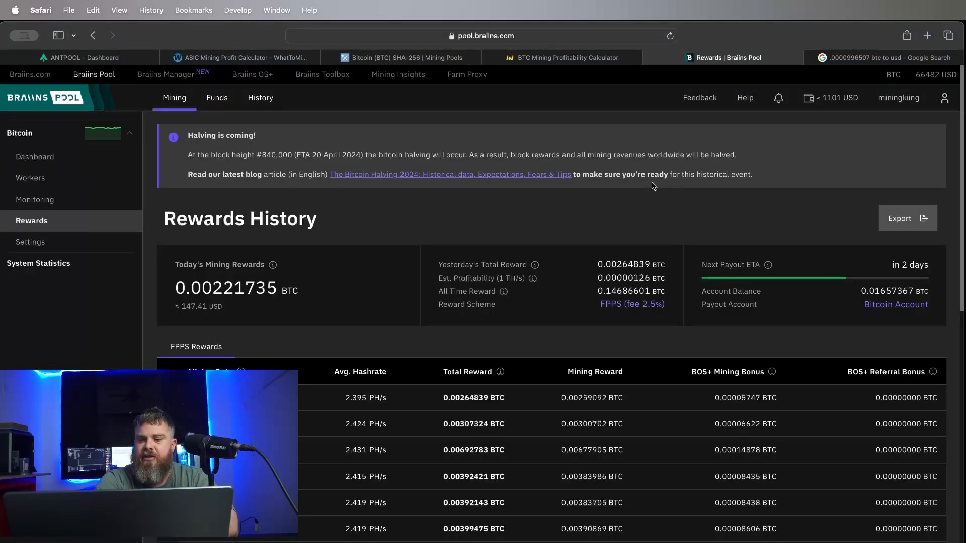
mouse_move(632, 202)
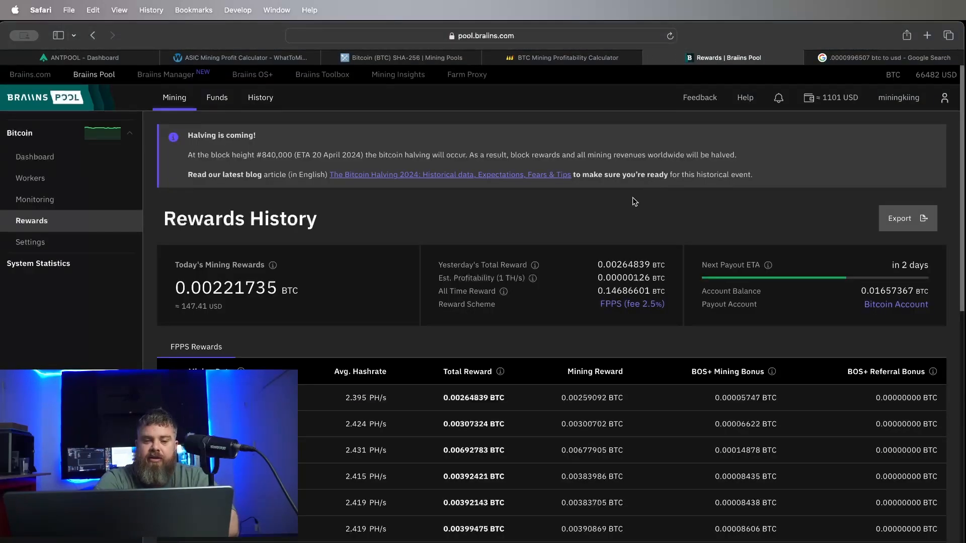
mouse_move(499, 226)
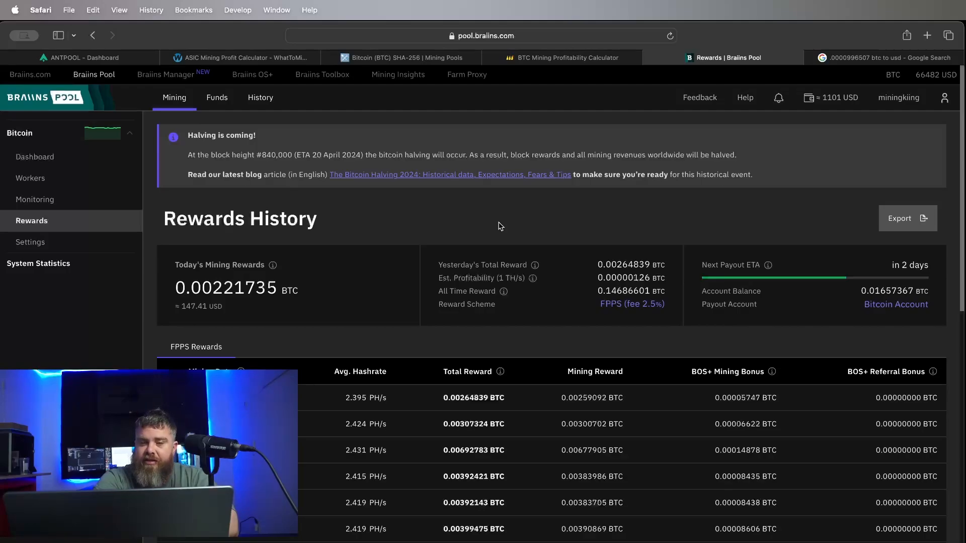
- Calculate BTC profitability for a 115 TH/s miner drawing 2700 W
left_click(560, 57)
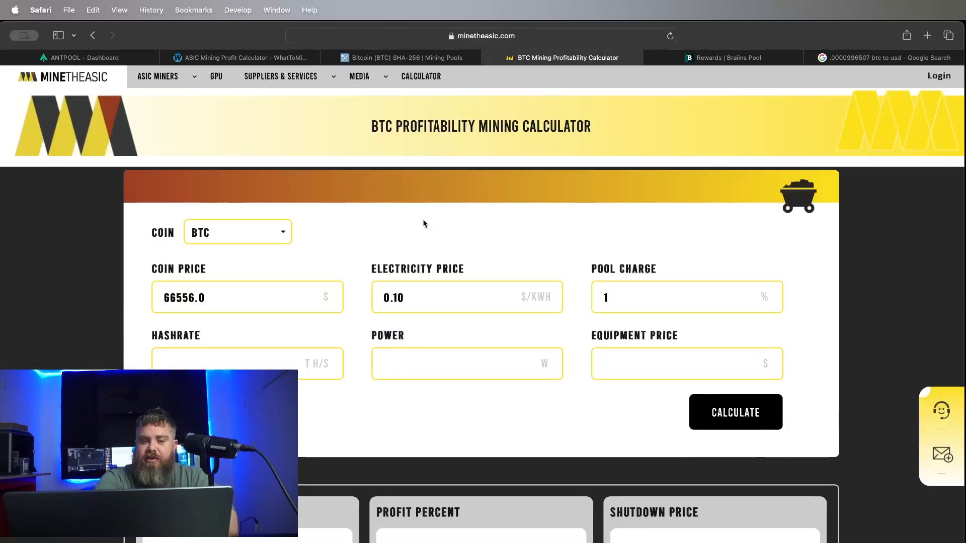
left_click(241, 363)
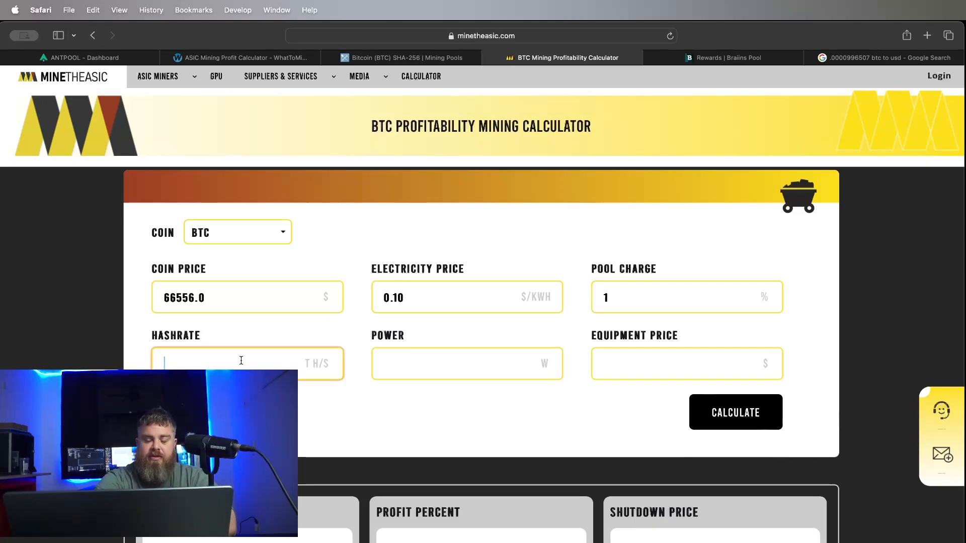
type("115")
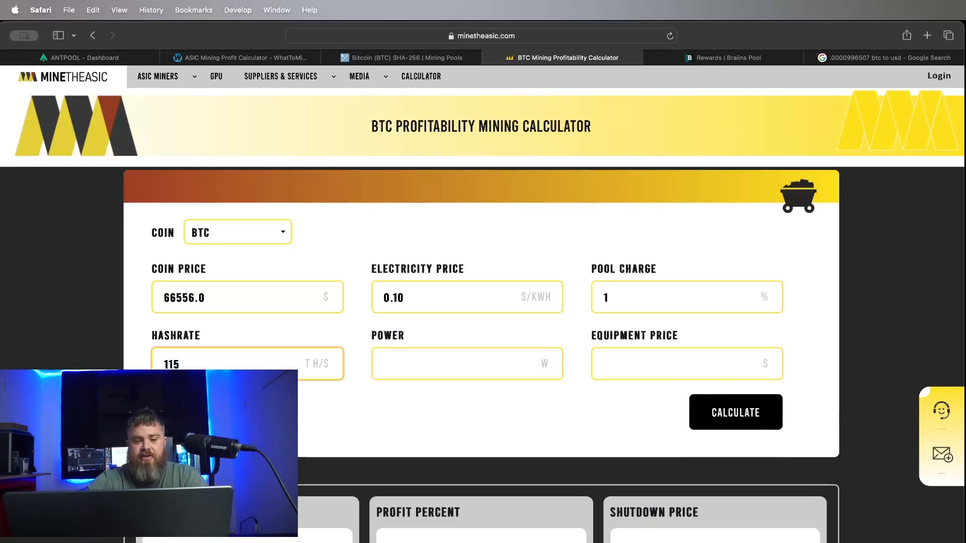
type("2700")
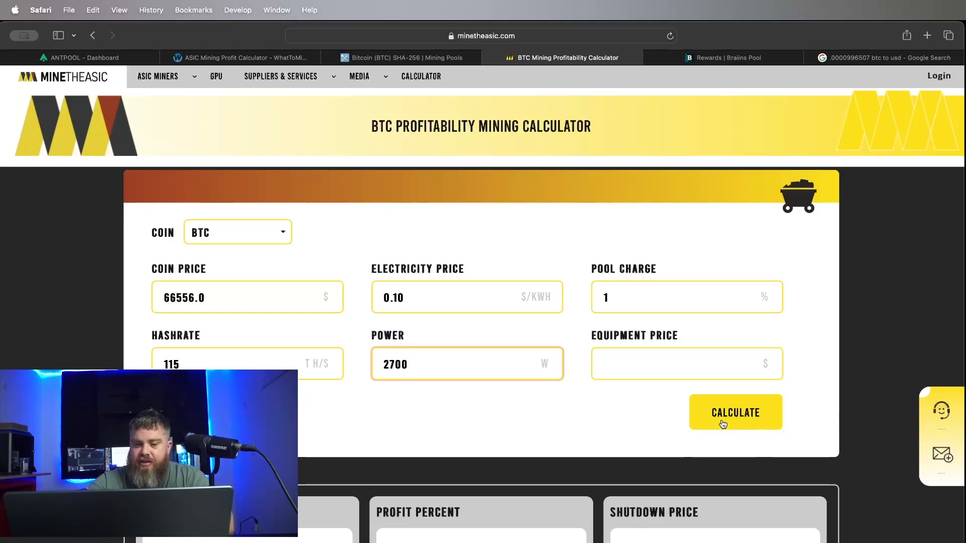
left_click(734, 413)
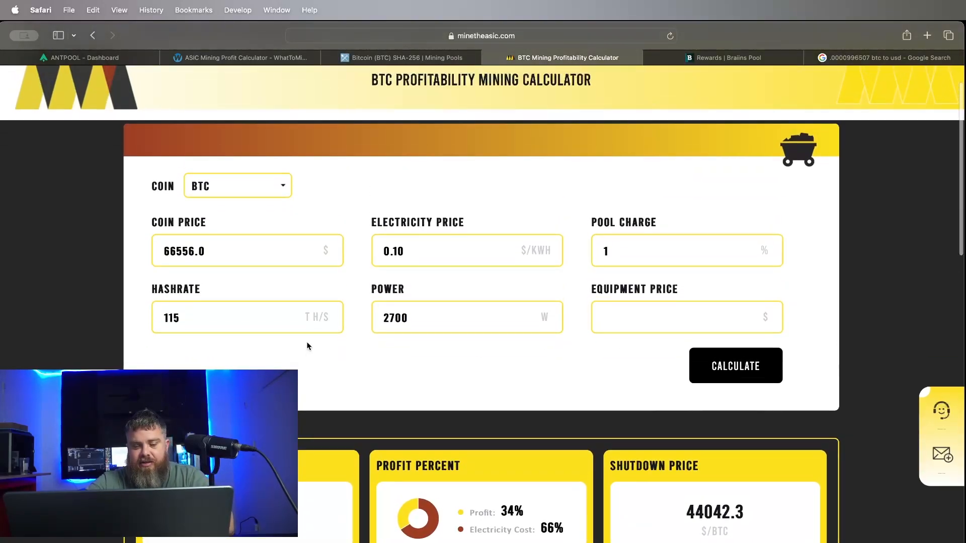
- Lower the electricity price to get $3.96 daily profit, then return to the 6.62 USD conversion
scroll("down", 3)
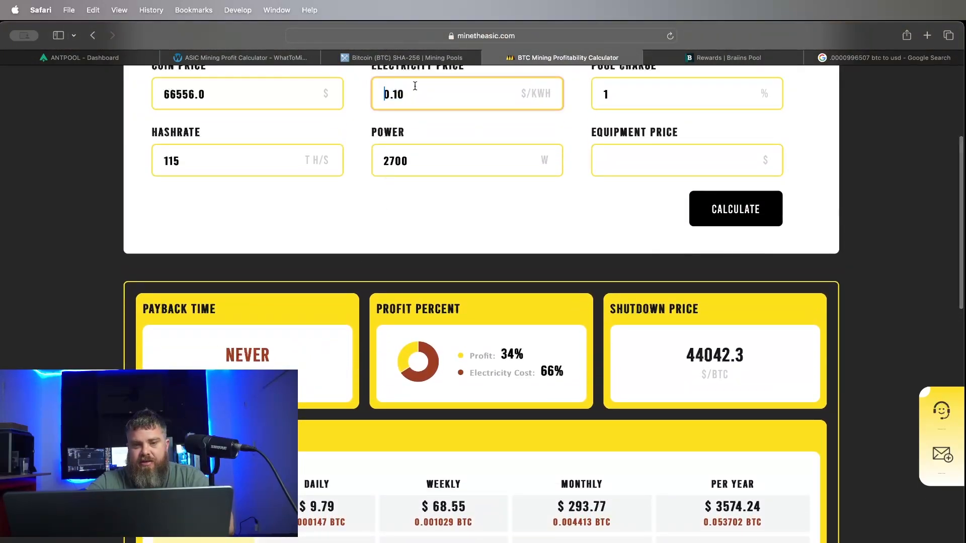
key("Backspace")
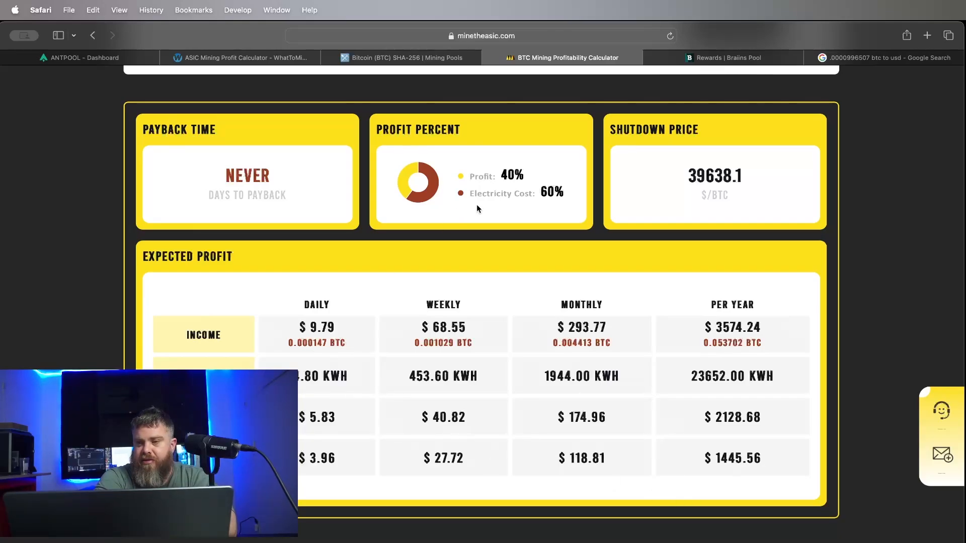
left_click(887, 57)
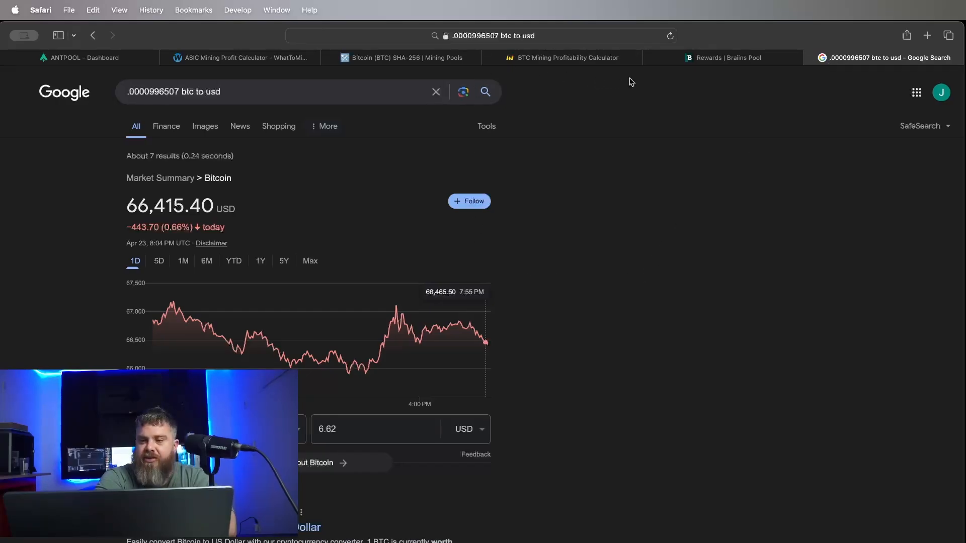
- Return from the 6.62 USD conversion to MineTheASIC's $3.96 daily profit results
left_click(567, 58)
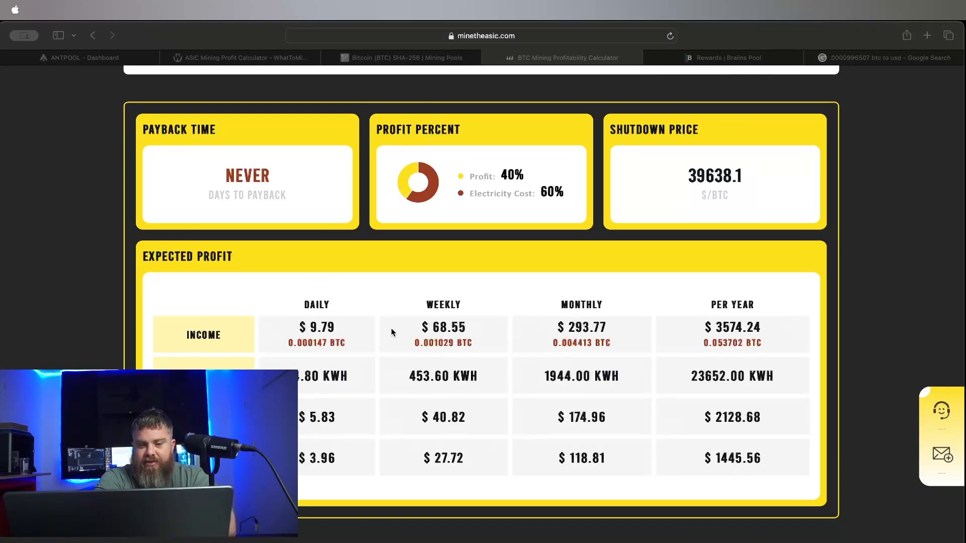
mouse_move(348, 325)
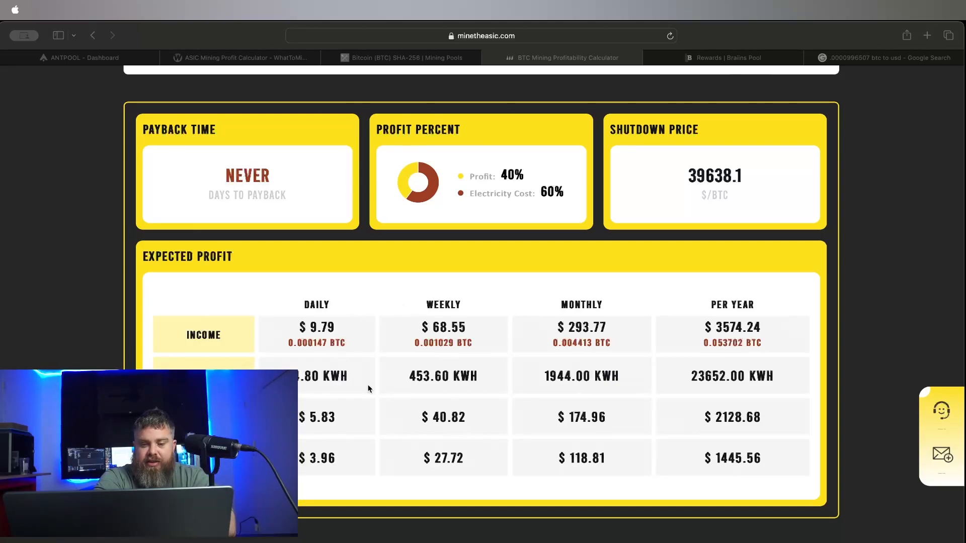
mouse_move(416, 374)
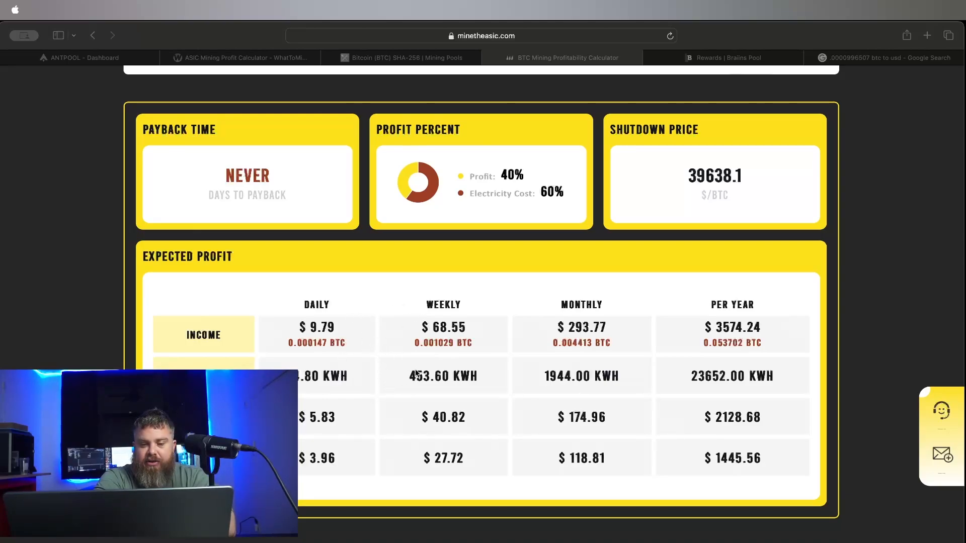
mouse_move(394, 241)
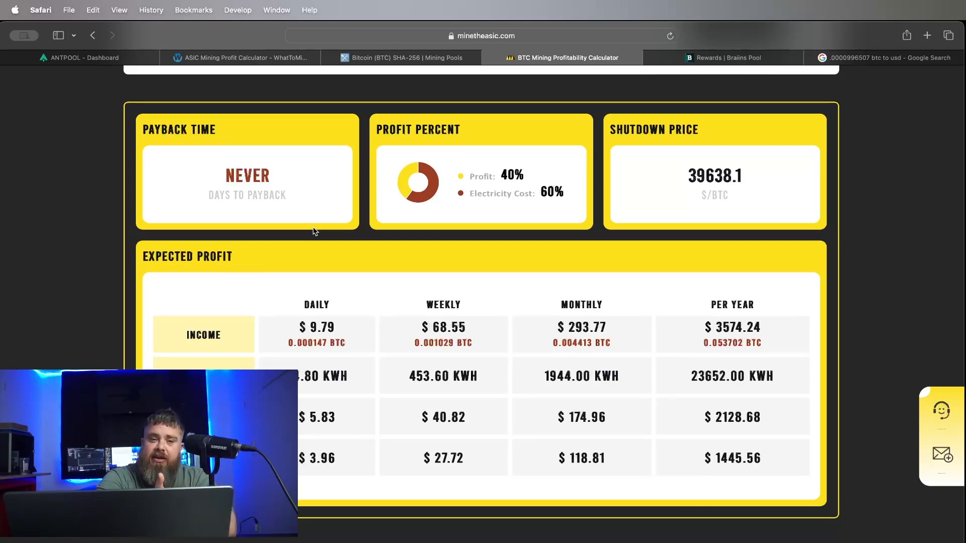
mouse_move(362, 238)
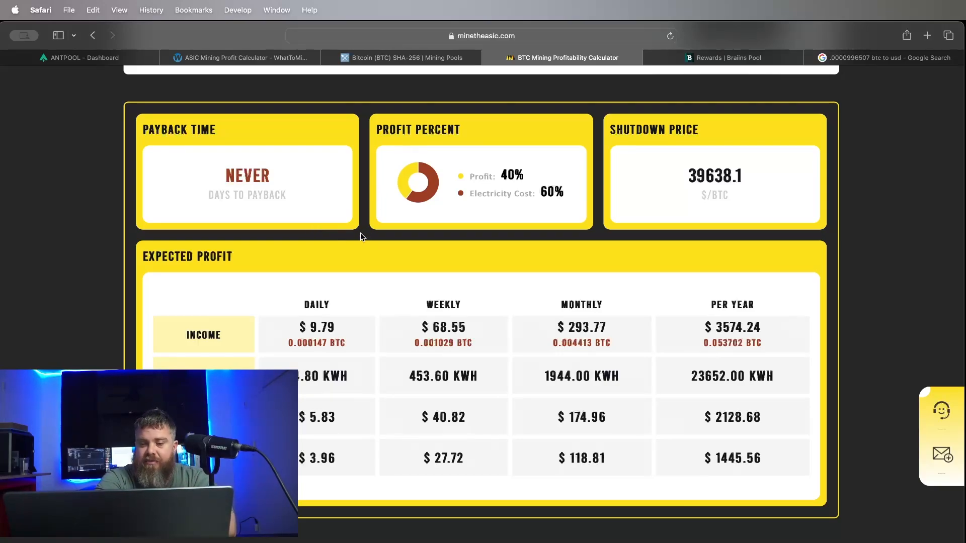
- Review the $9.79 daily income inputs, then bring up Braiins Pool's 0.00221735 BTC rewards
scroll("up", 3)
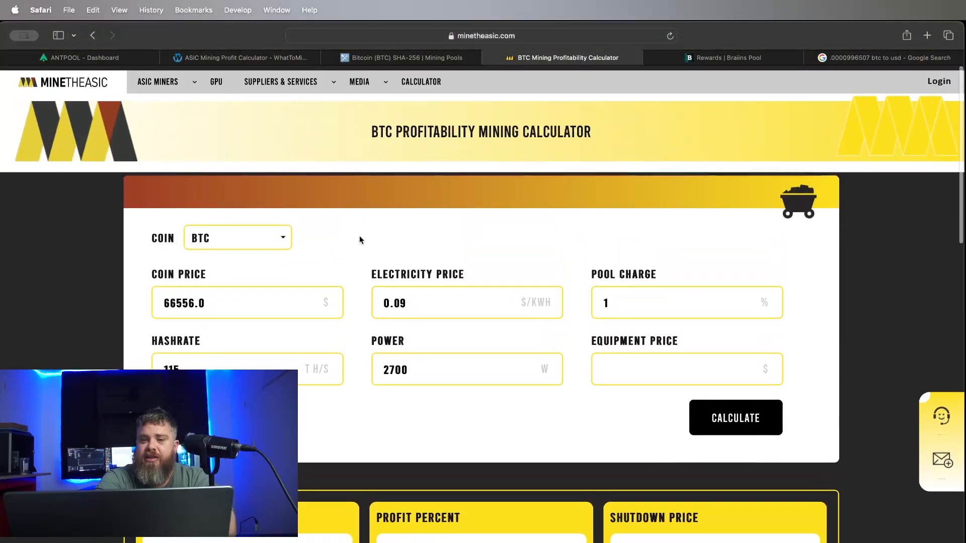
scroll("down", 3)
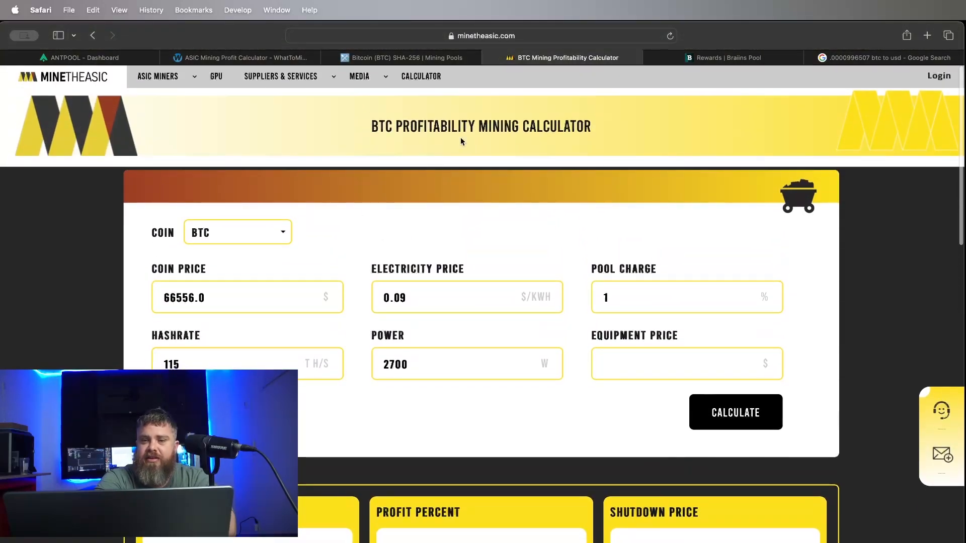
left_click(728, 57)
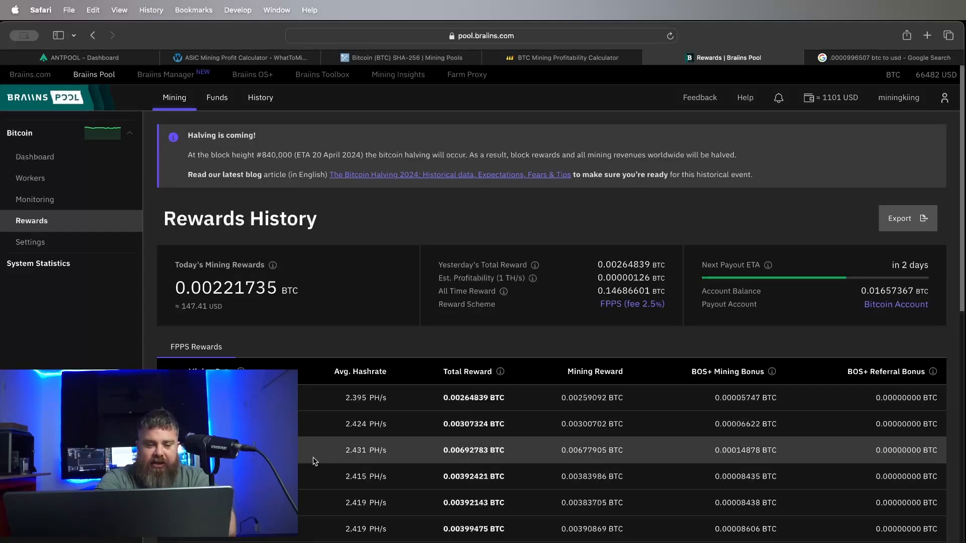
mouse_move(481, 466)
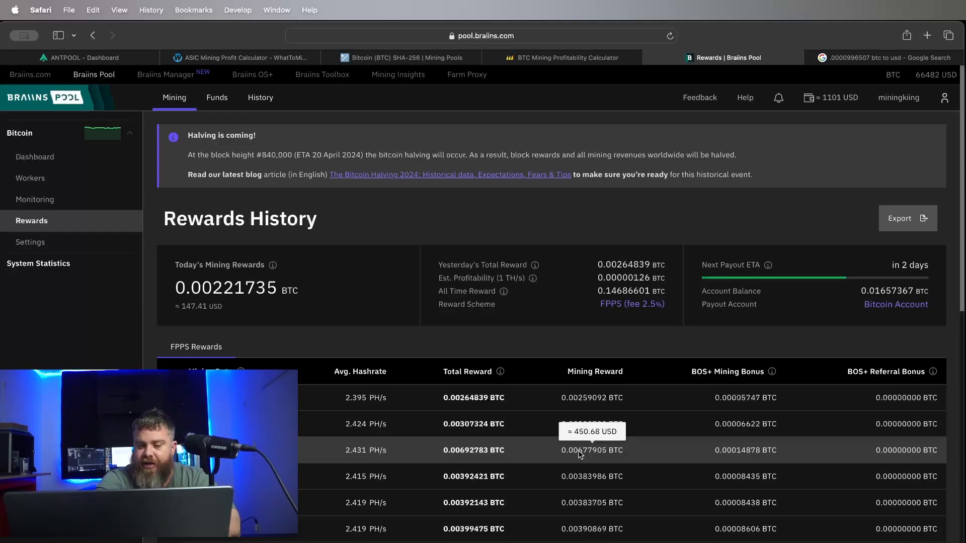
mouse_move(579, 484)
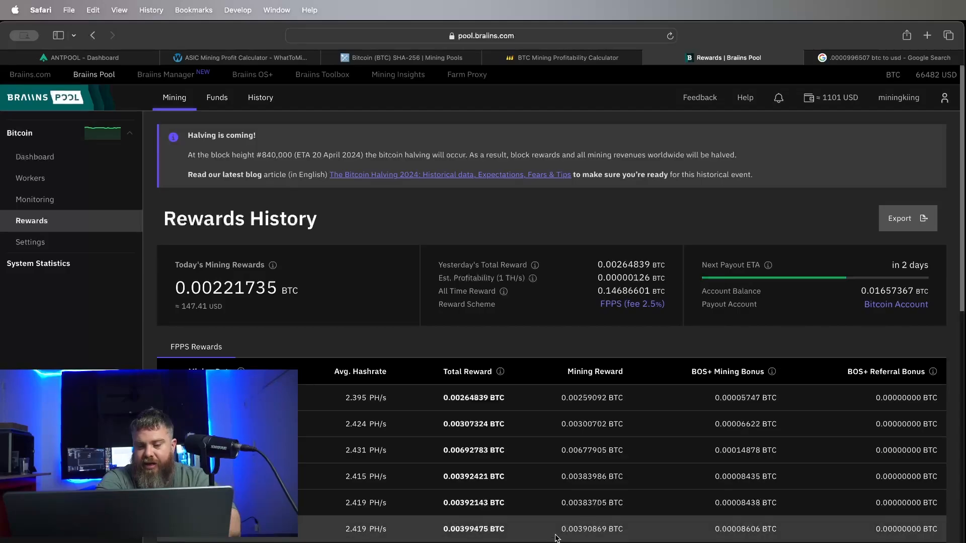
mouse_move(532, 510)
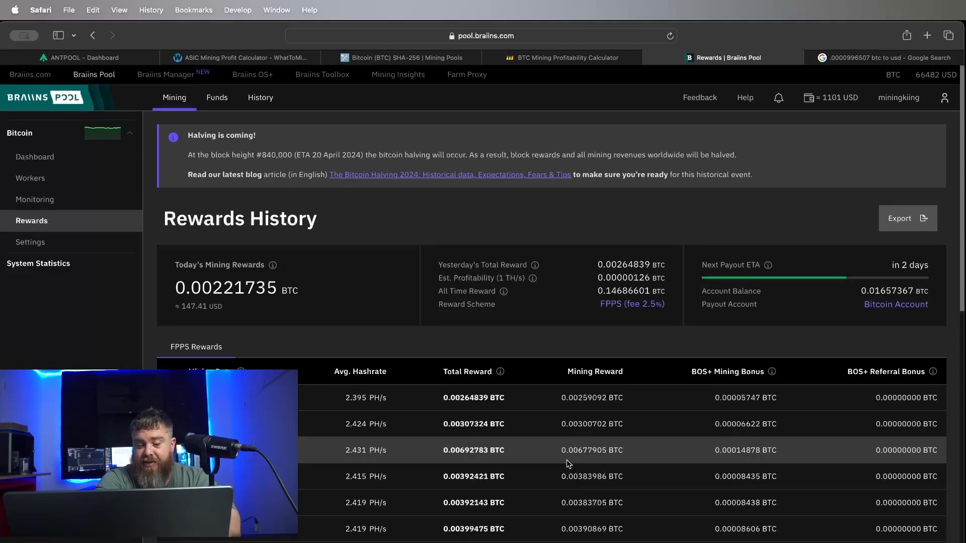
mouse_move(591, 451)
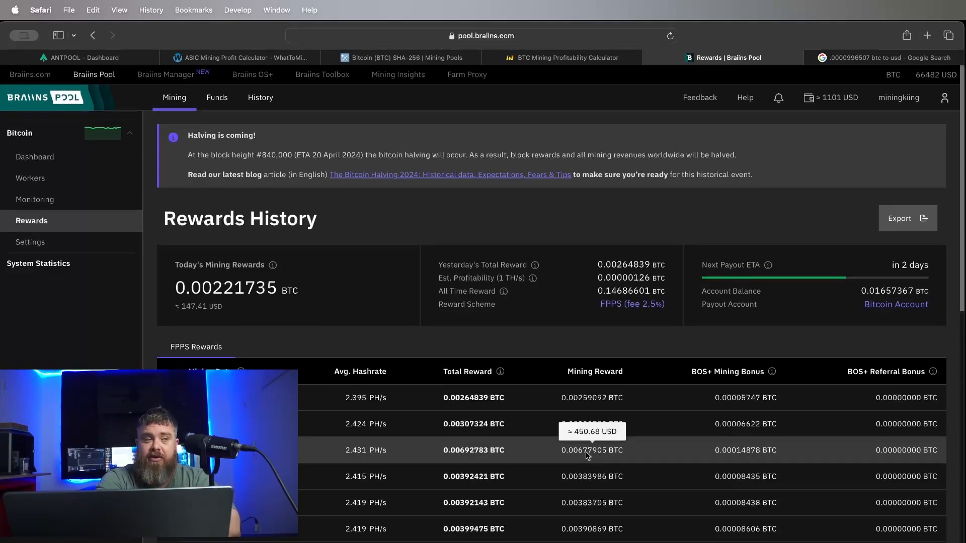
mouse_move(537, 447)
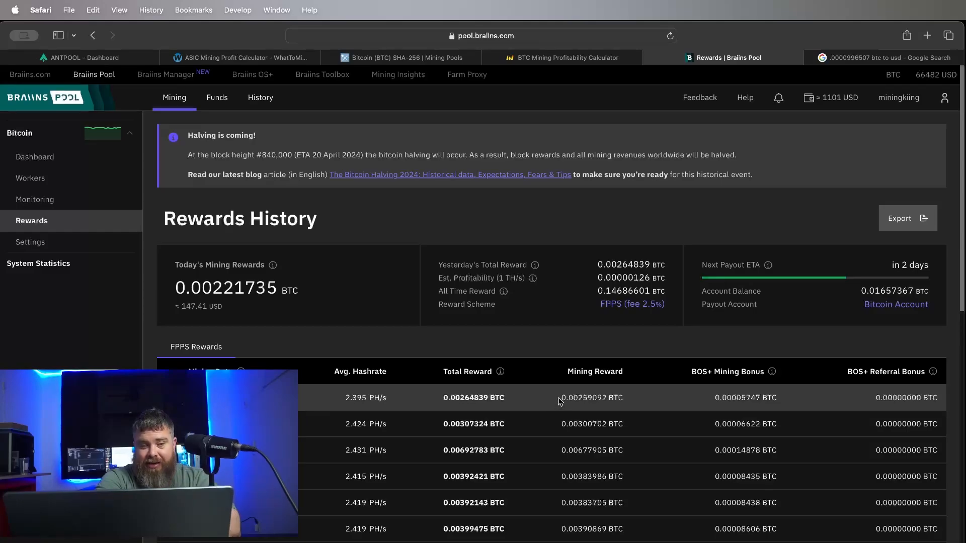
mouse_move(592, 397)
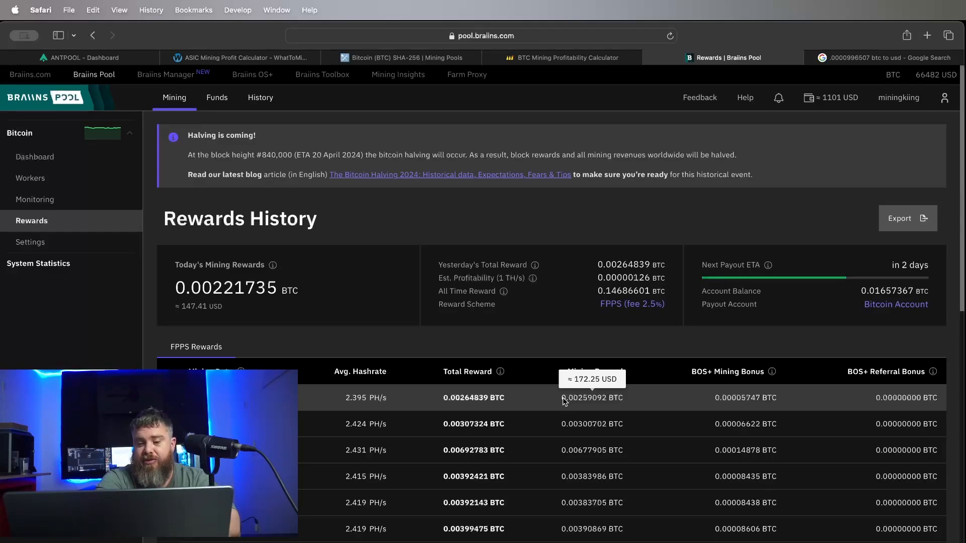
scroll("down", 3)
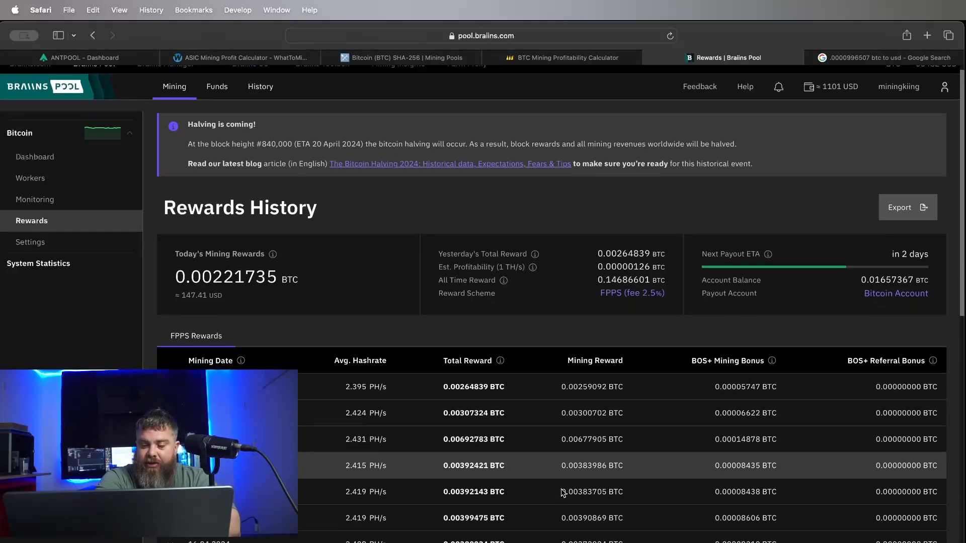
scroll("down", 3)
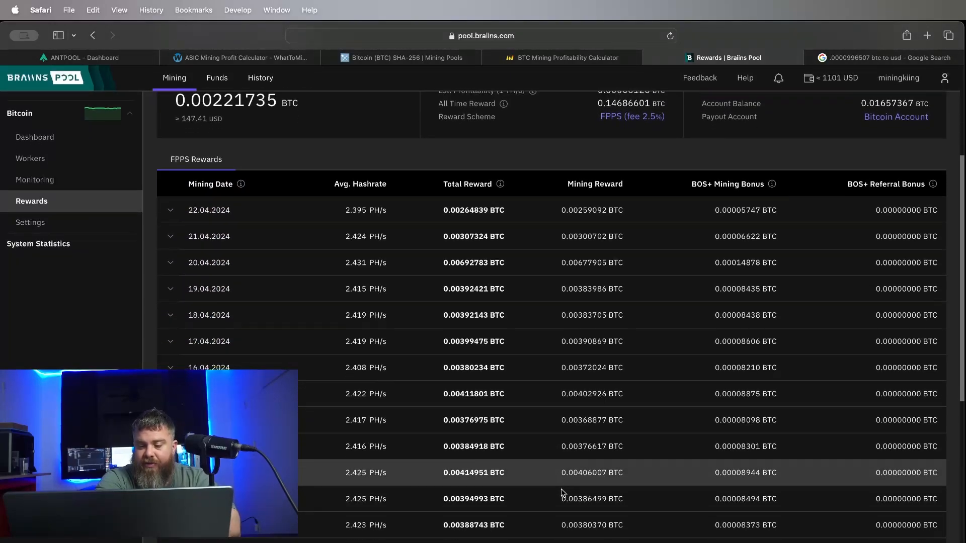
scroll("down", 3)
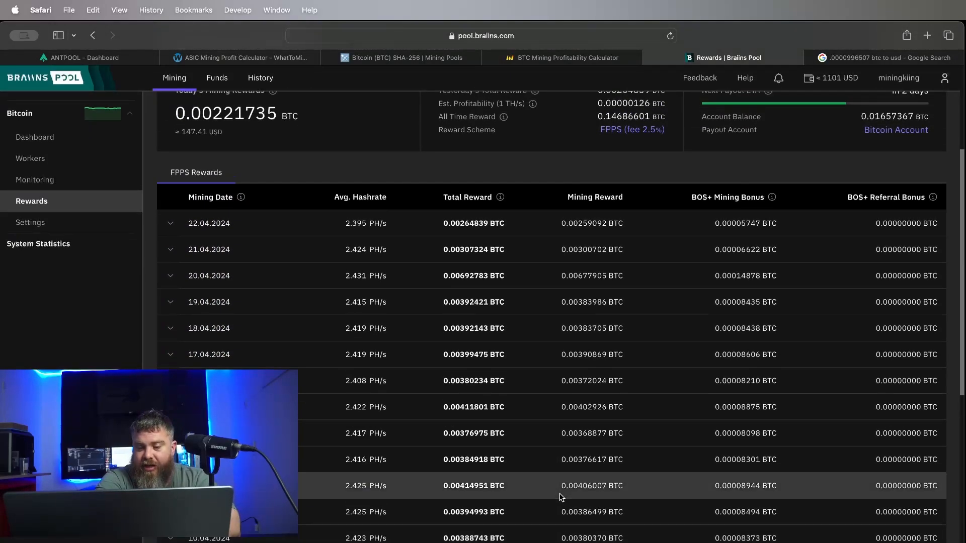
scroll("down", 3)
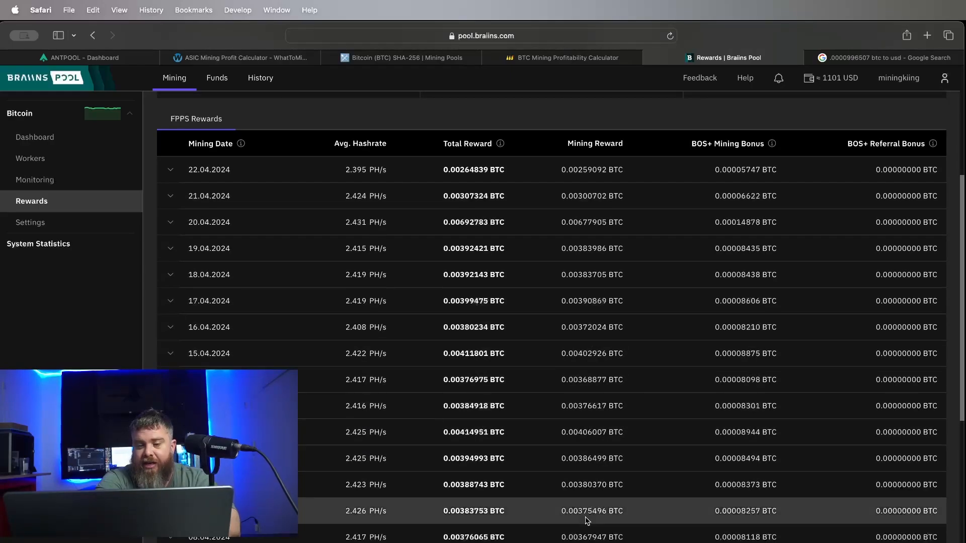
scroll("up", 3)
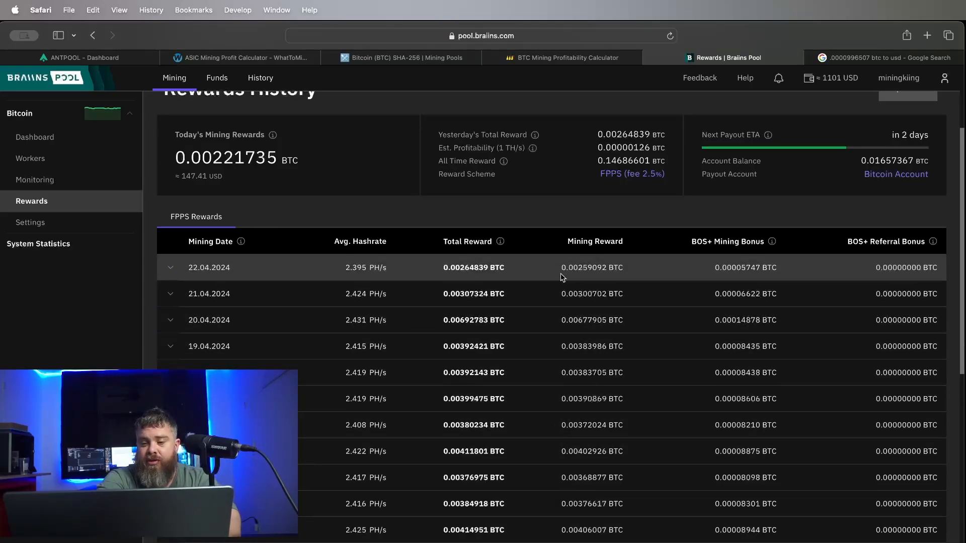
mouse_move(591, 268)
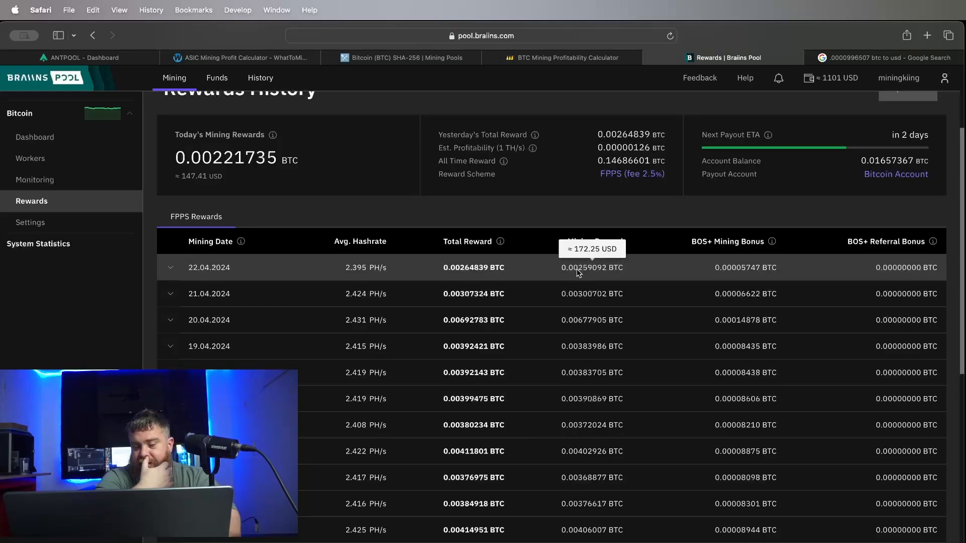
mouse_move(566, 268)
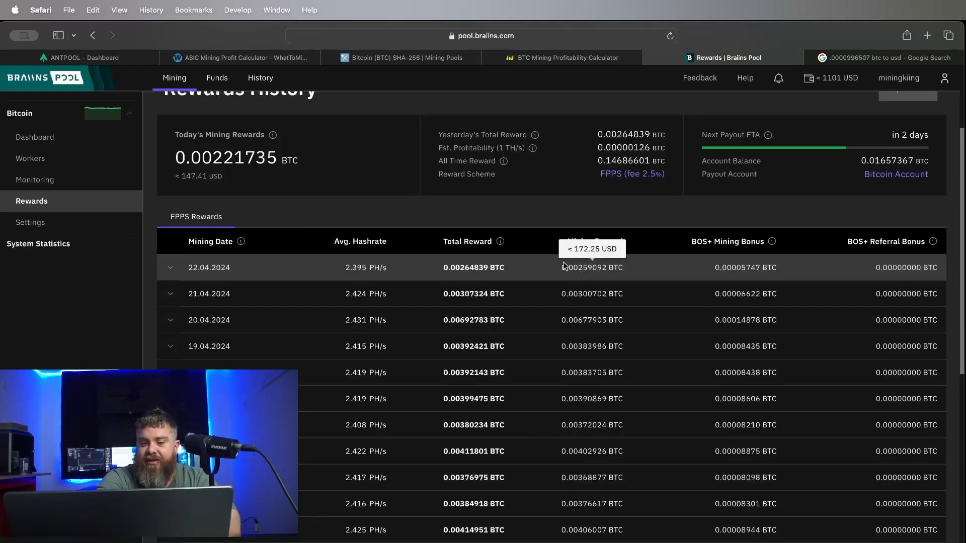